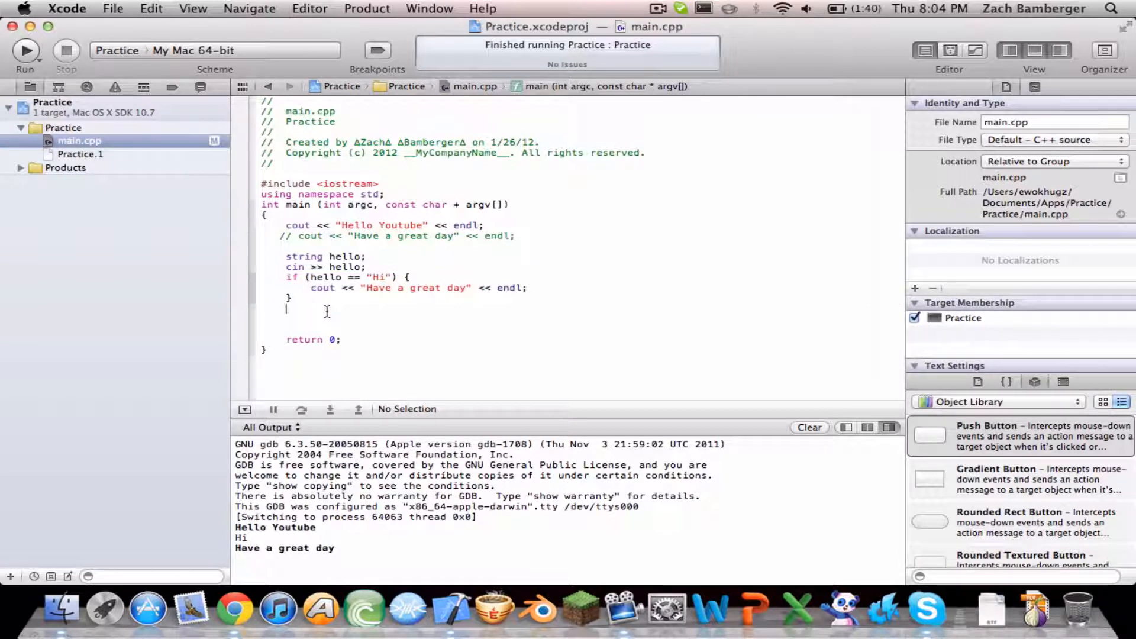
- Write the condition else if (hello == "Bye") after the if block
text(else)
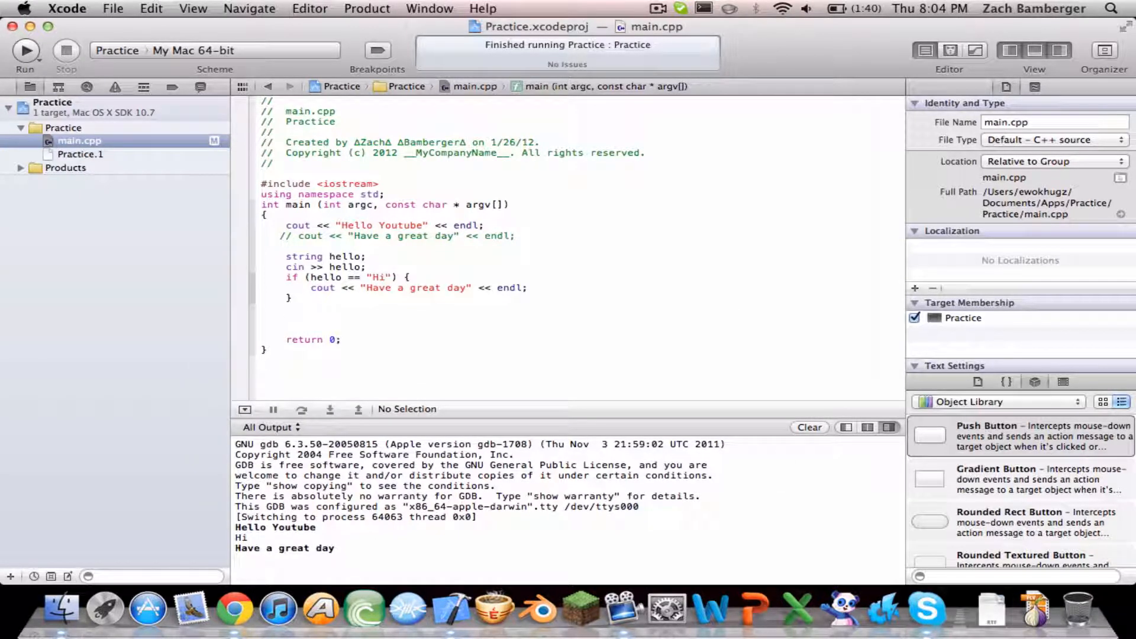
text(else if)
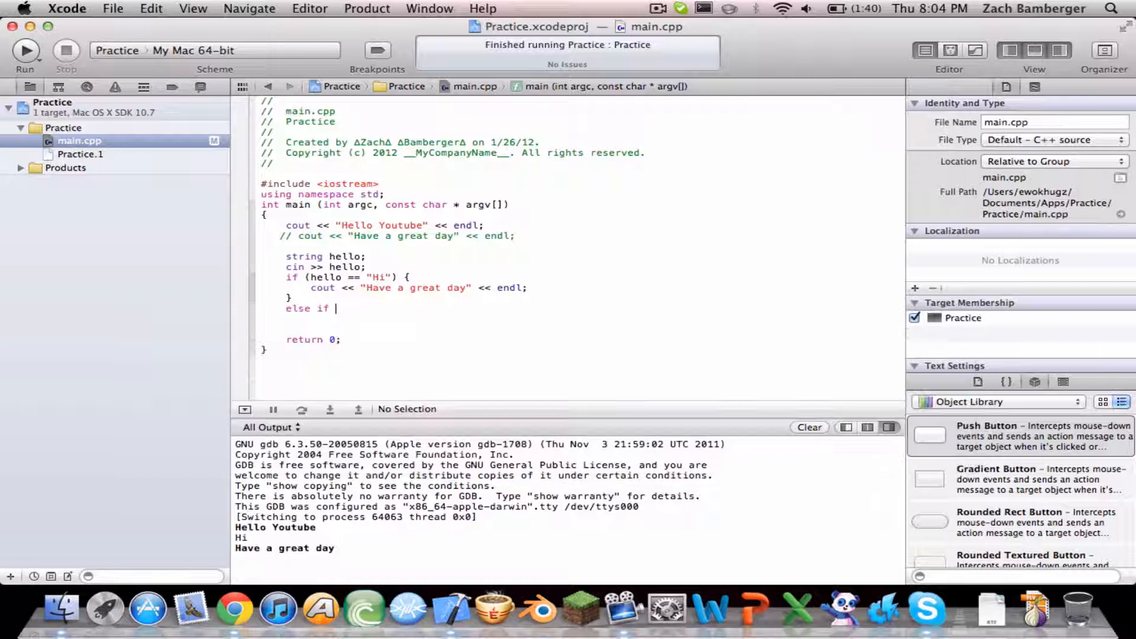
text((hello)
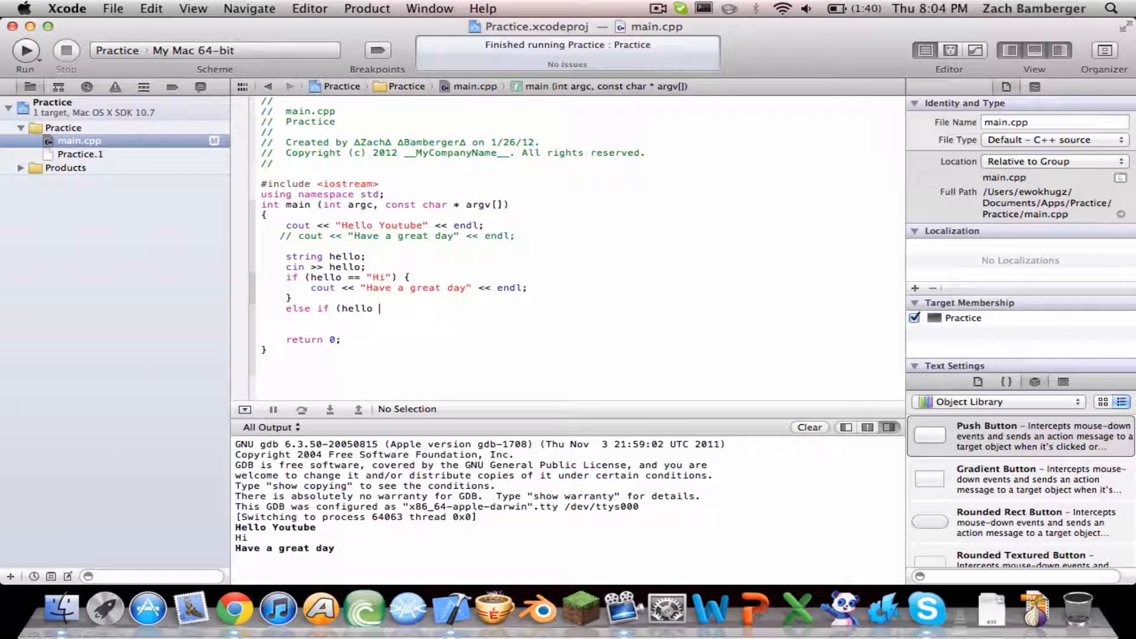
text(=="Bye)
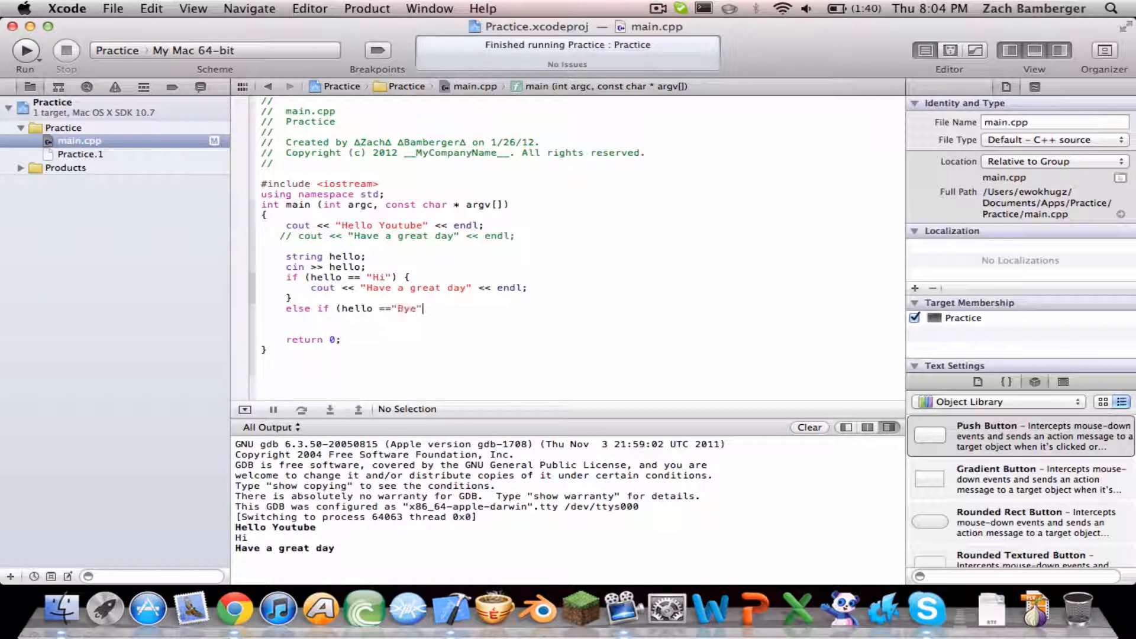
text())
key(Return)
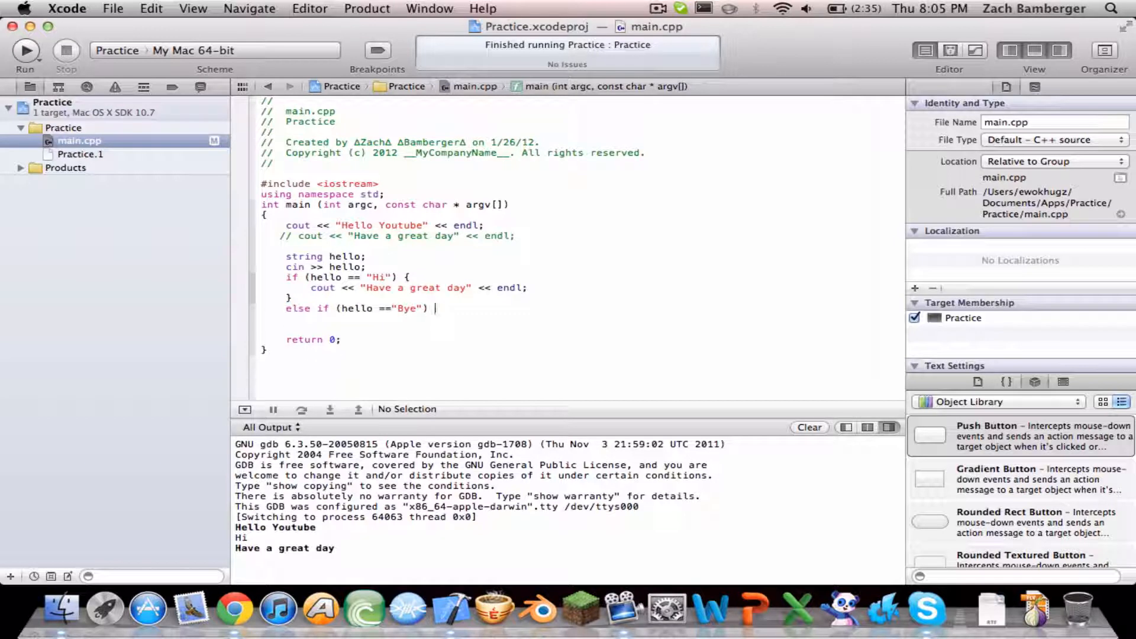
- Fill the branch body with cout << "Goodbye" << endl;
text({)
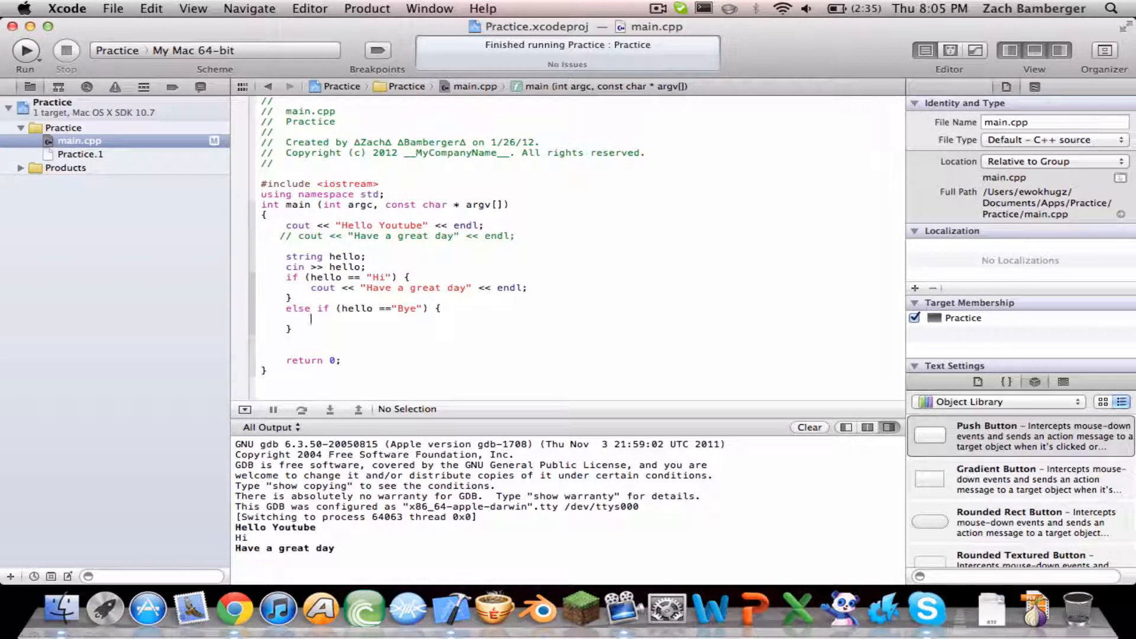
text(cout <<)
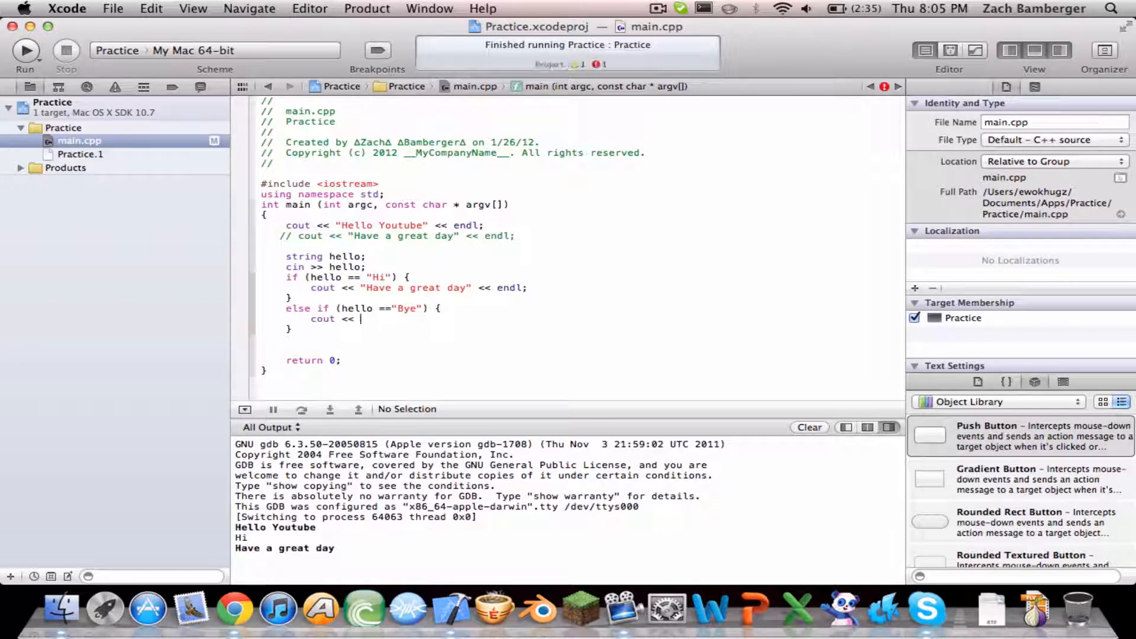
text("Goodbye)
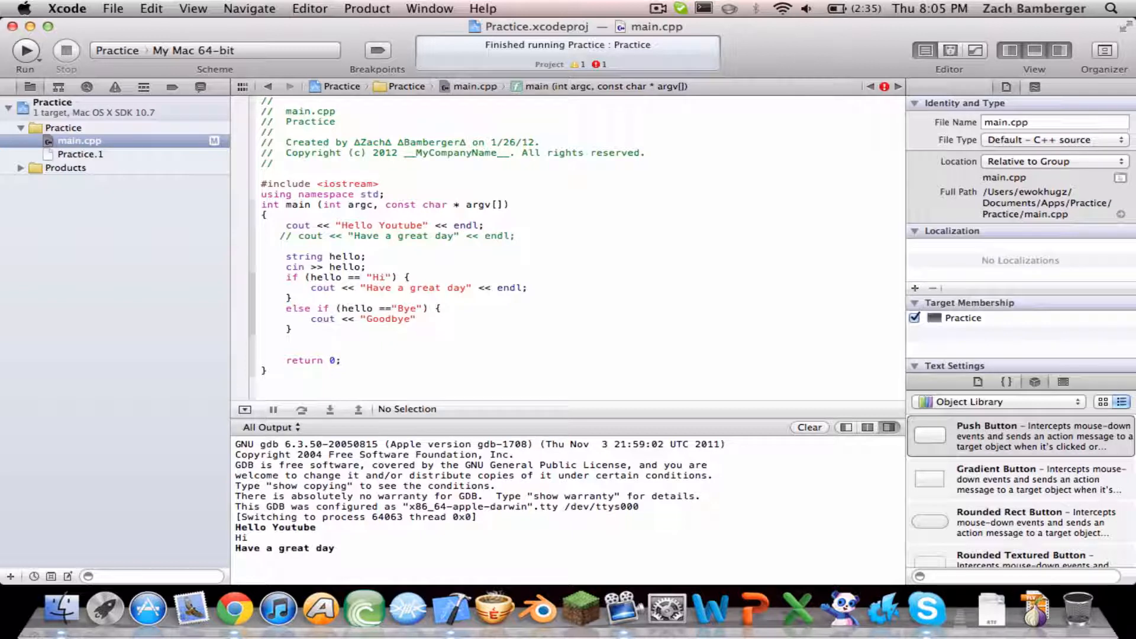
text(endl;)
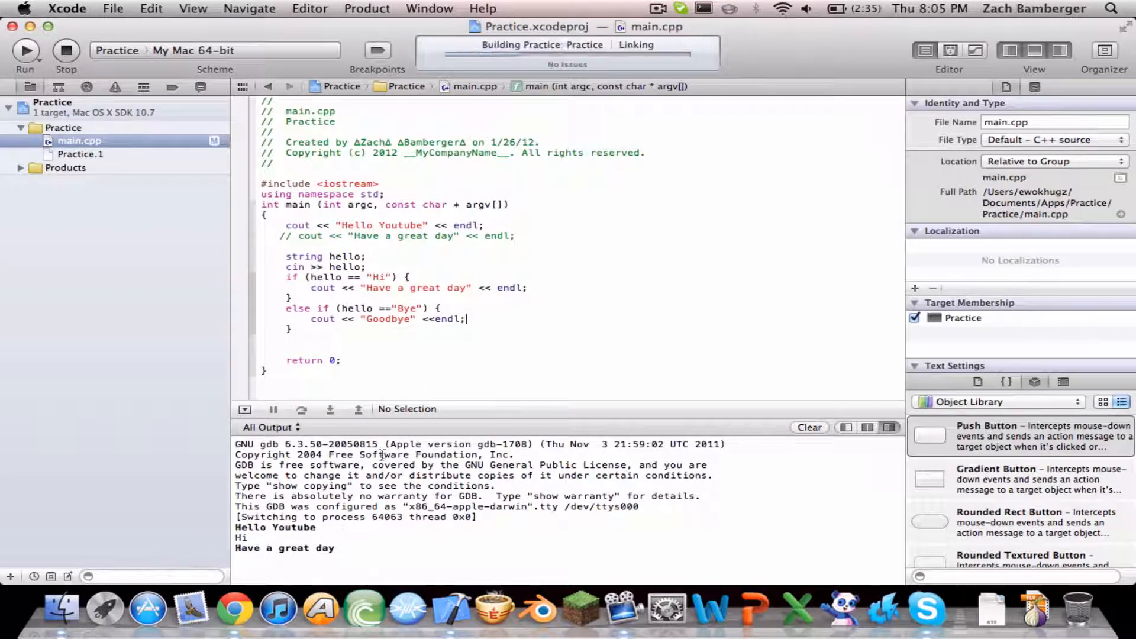
- Run the program several times, entering Hi and Bye to check each branch's reply
click(26, 50)
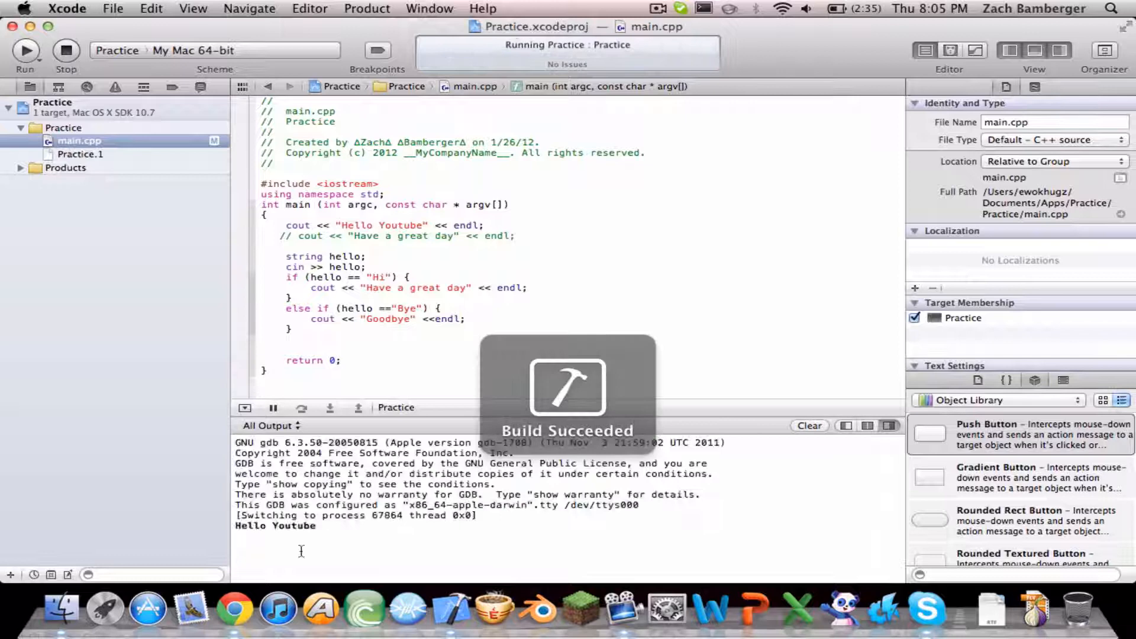
text(He)
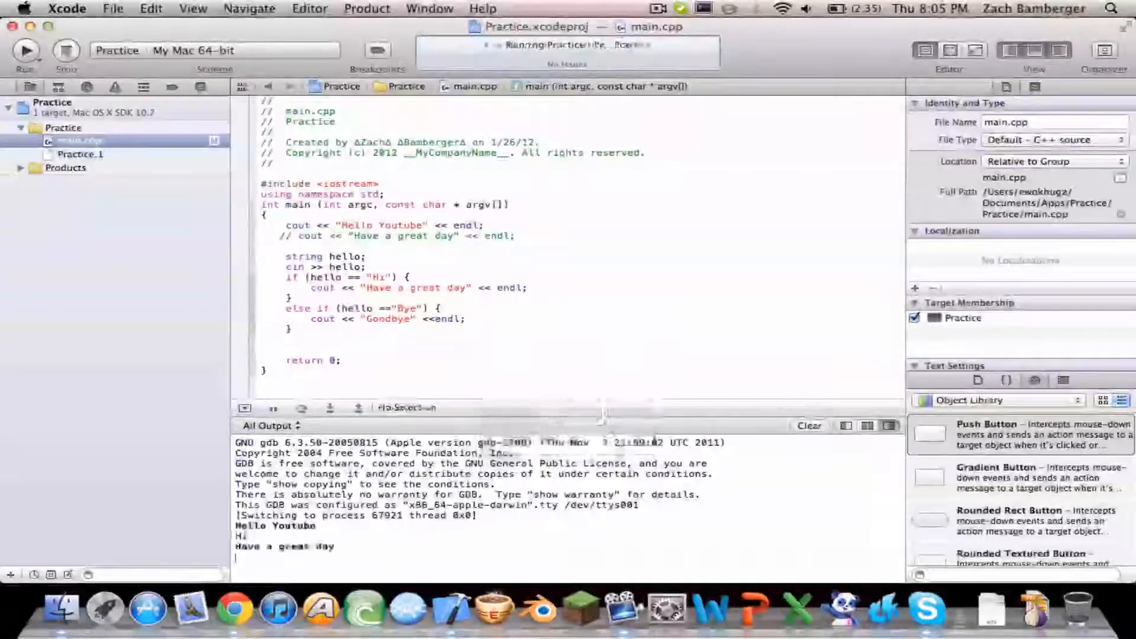
click(26, 51)
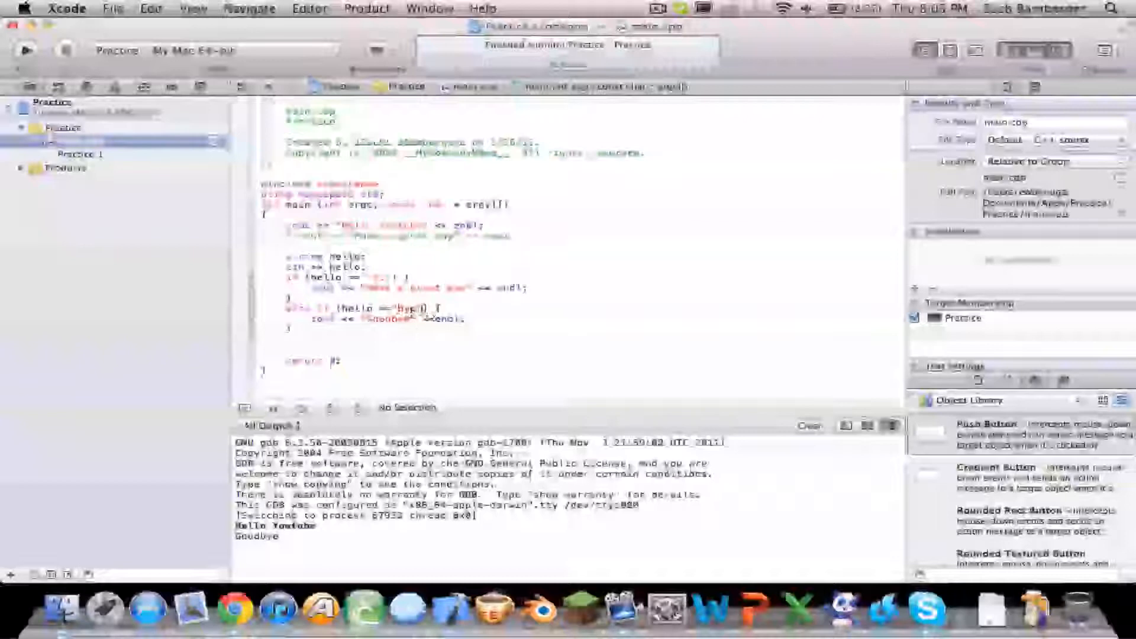
click(22, 50)
text( or hwll)
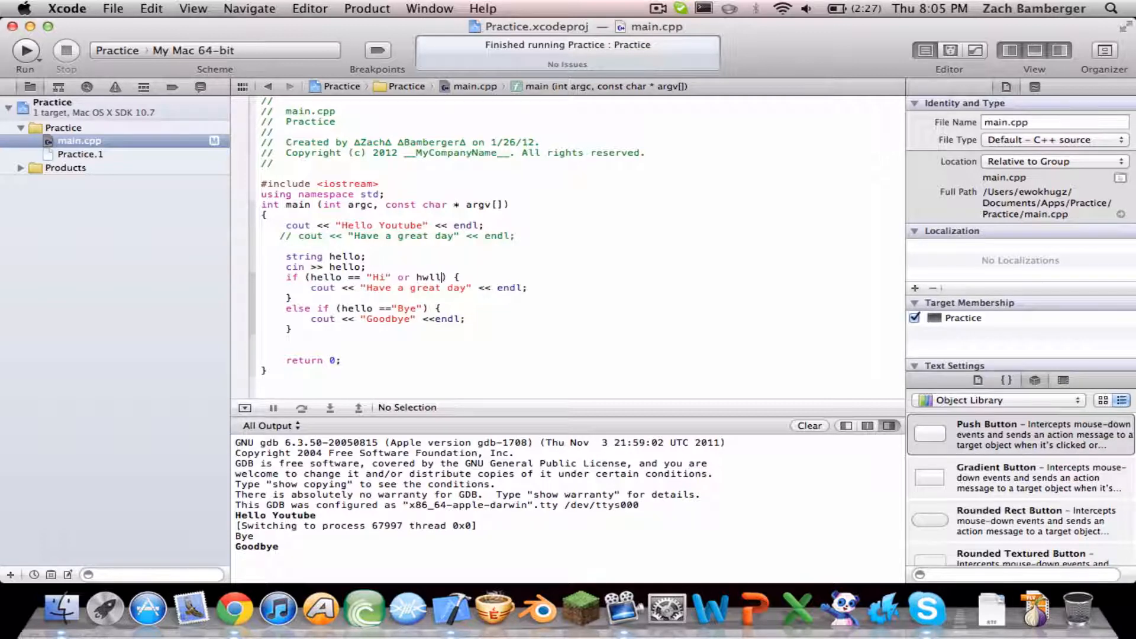
- Extend the conditions with or hello == "Hello" and or hello == "goodbye"
text(ello == ")
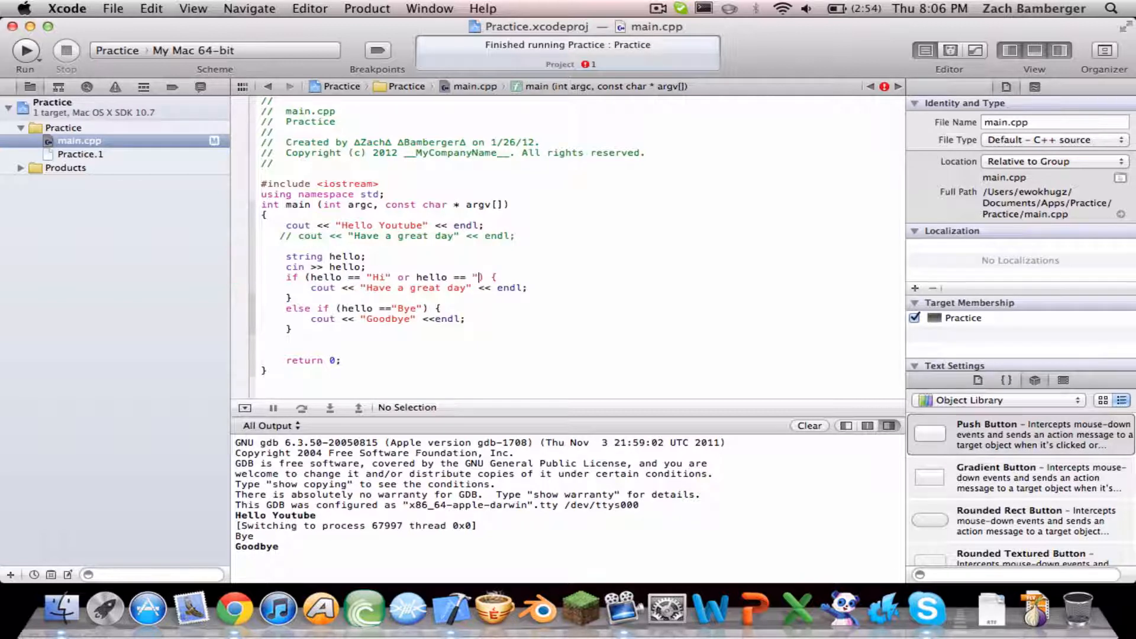
text(Hello)
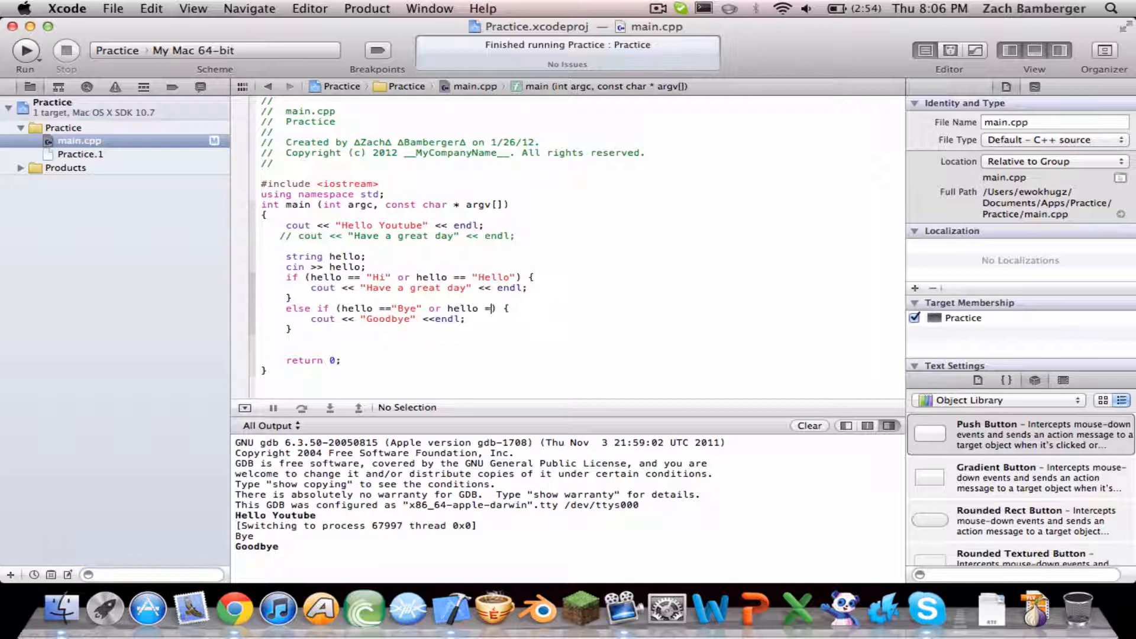
text("g)
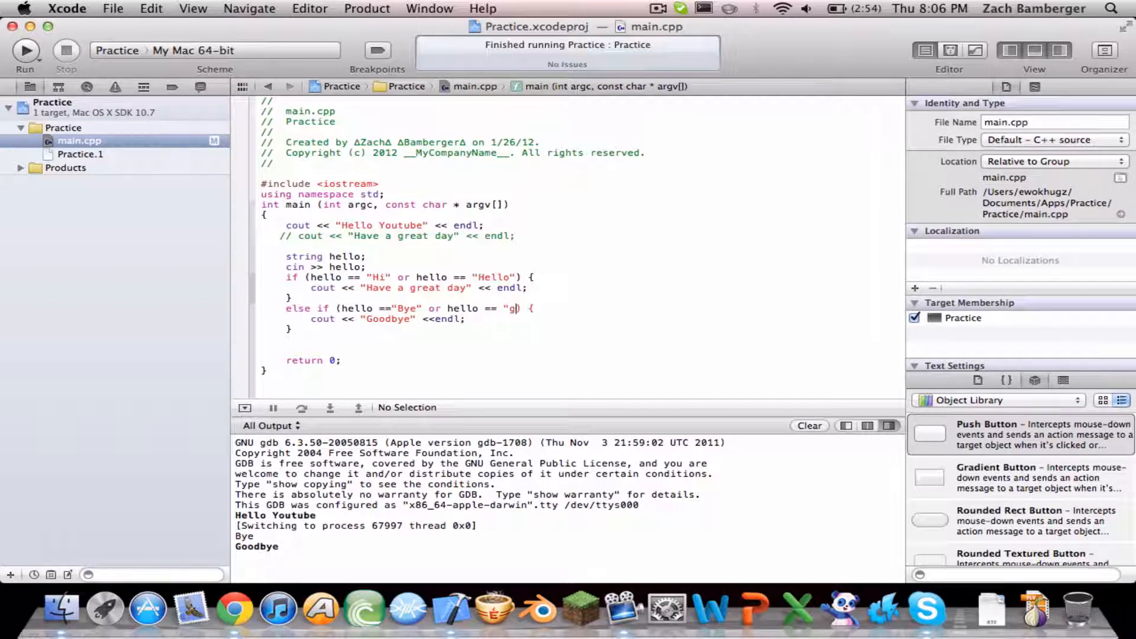
text(oodbye)
text(Hello)
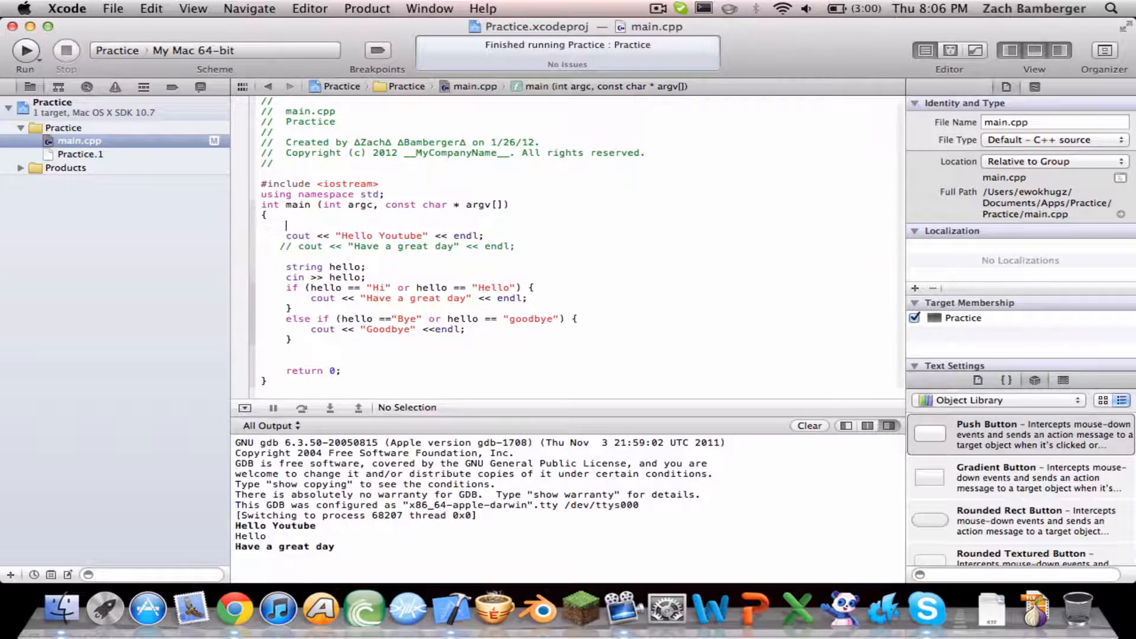
- Declare int views; at the top of main and begin an if for it
text(int)
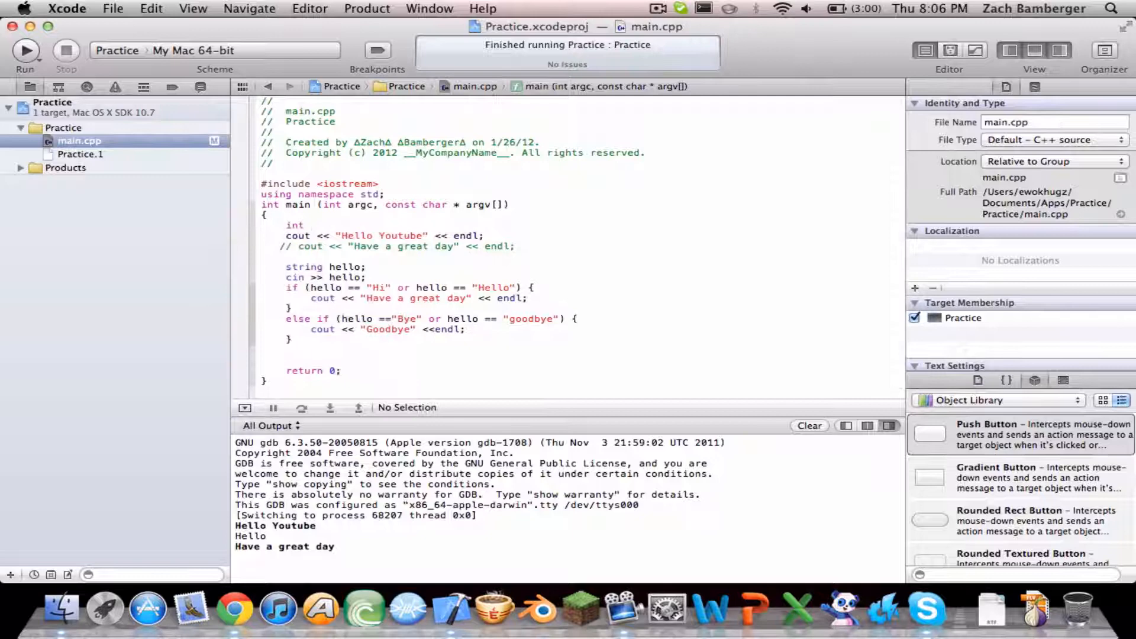
text(const)
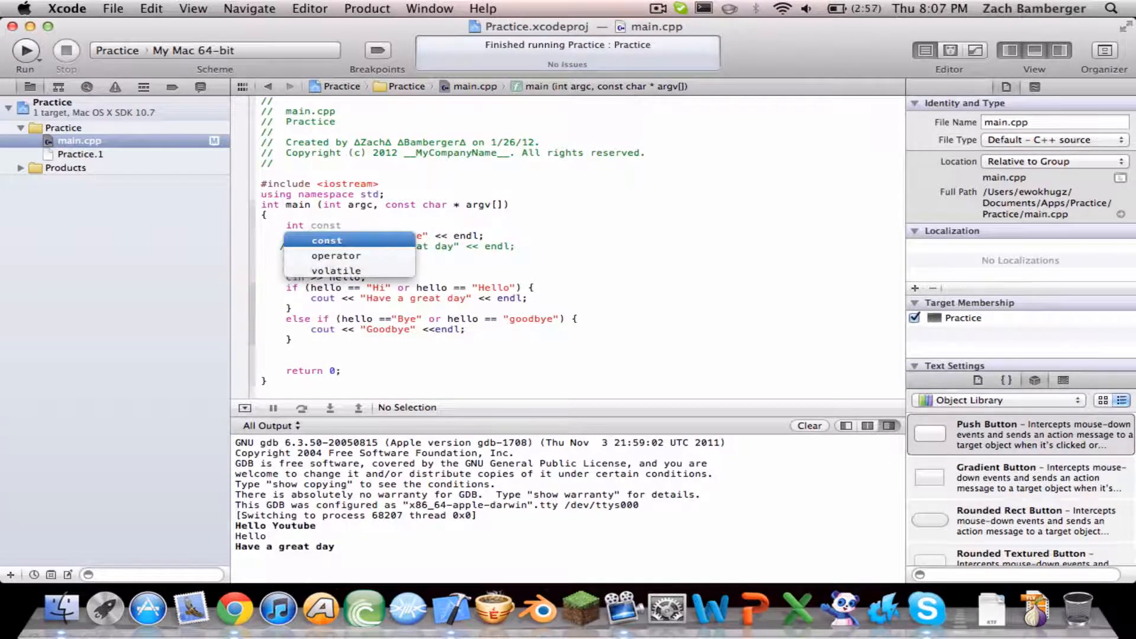
text(views;)
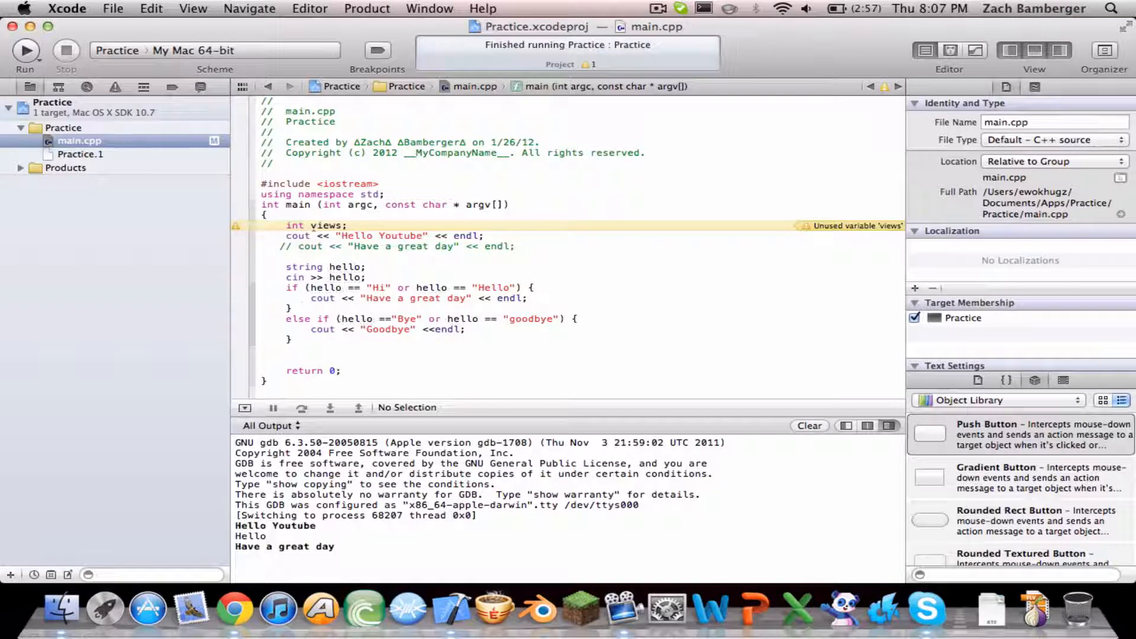
text(if)
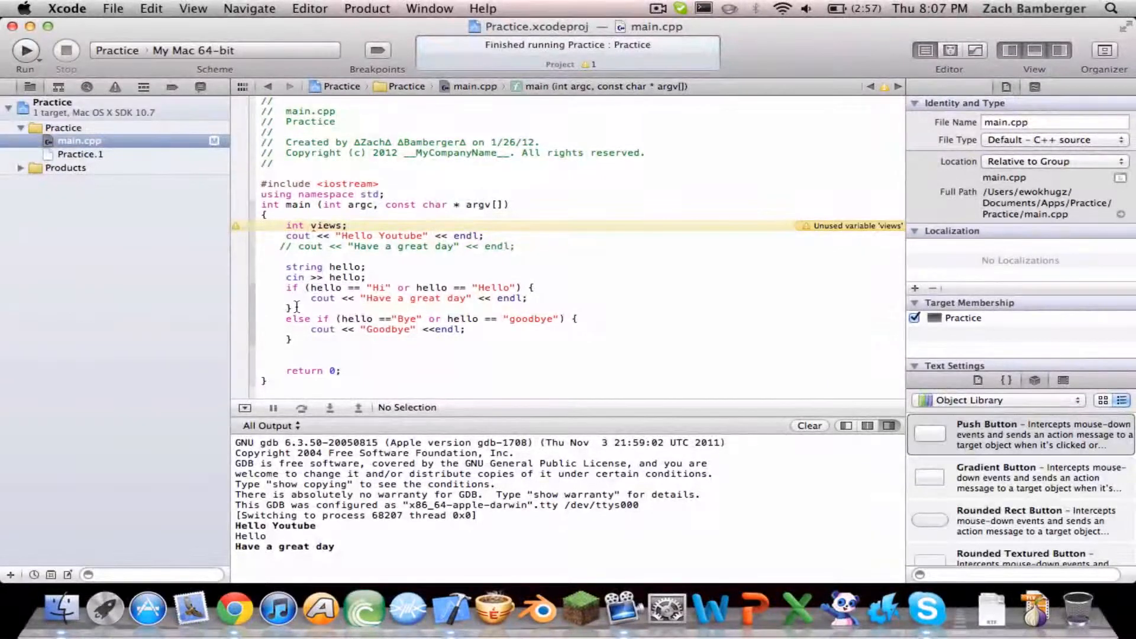
- Start an else-if branch for hello == "views" printing "Your video"
text(else if()
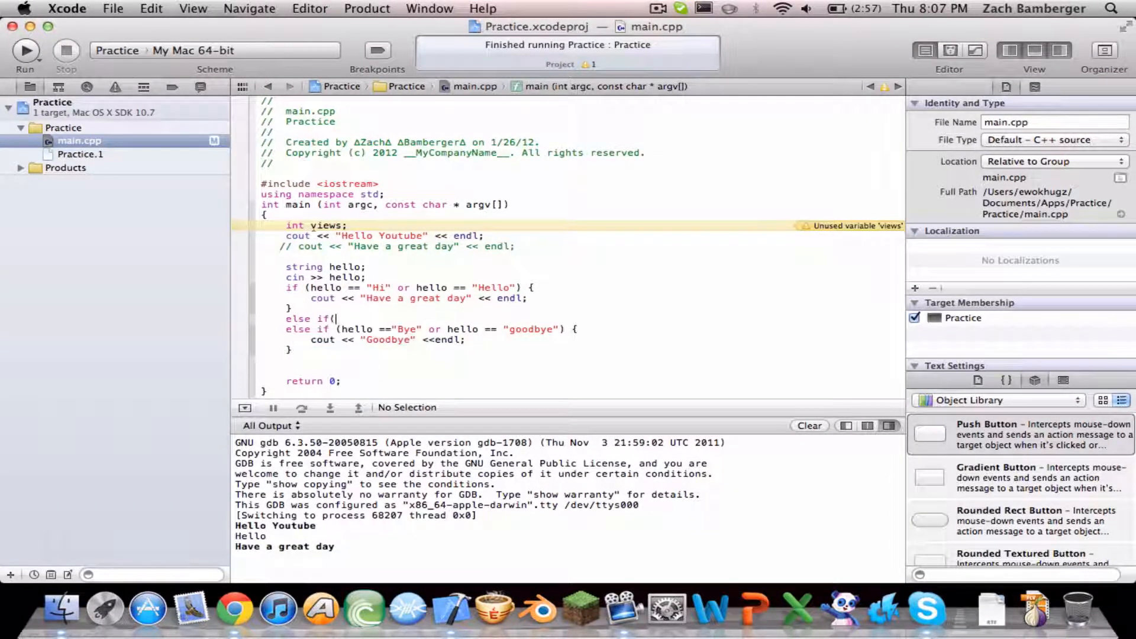
text(h)
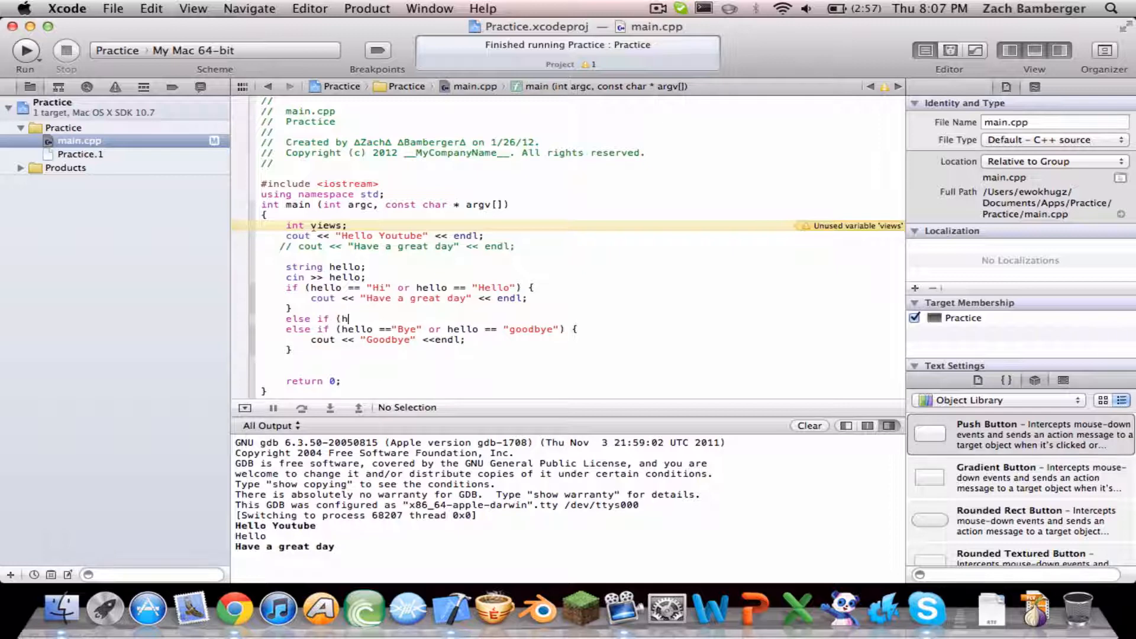
text(ello == "view)
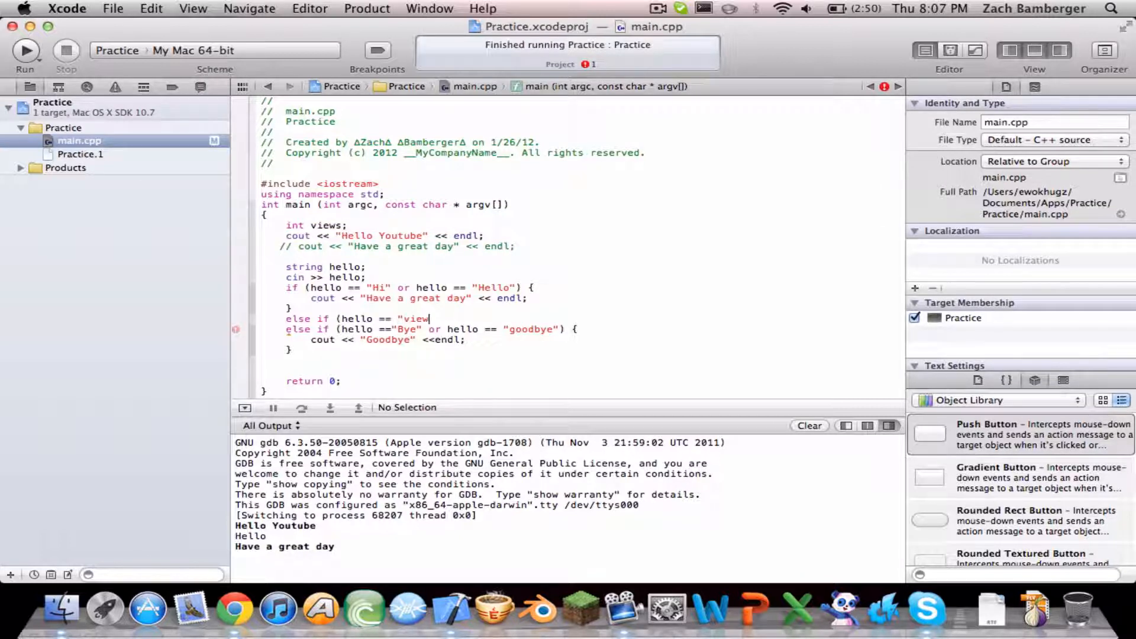
text(s") {)
text(co)
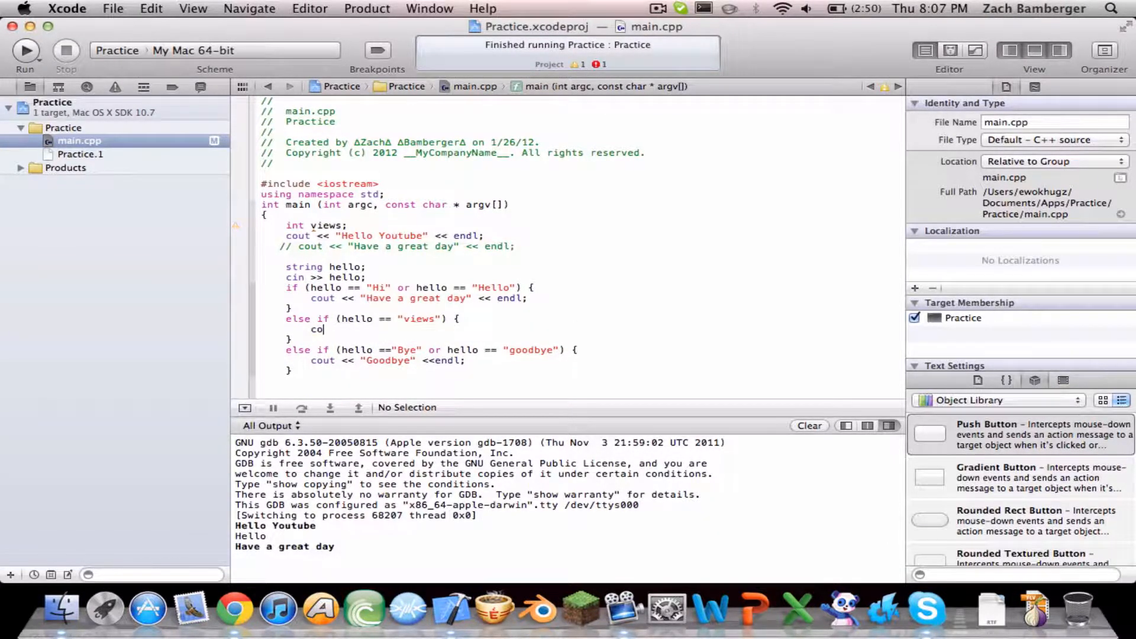
text(ut <<)
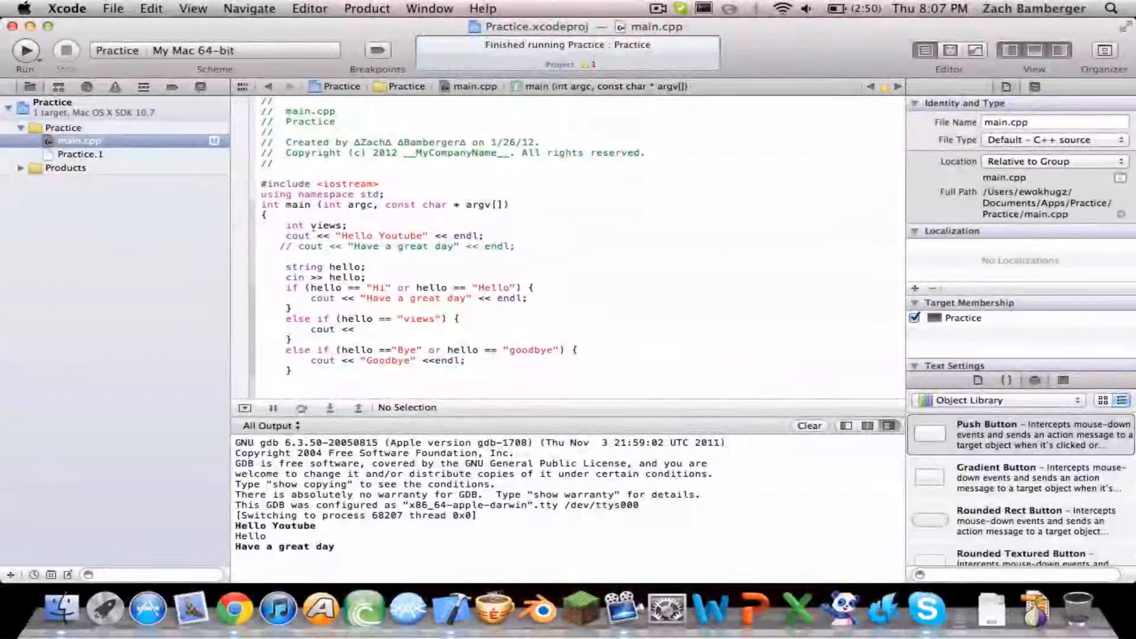
text("Y)
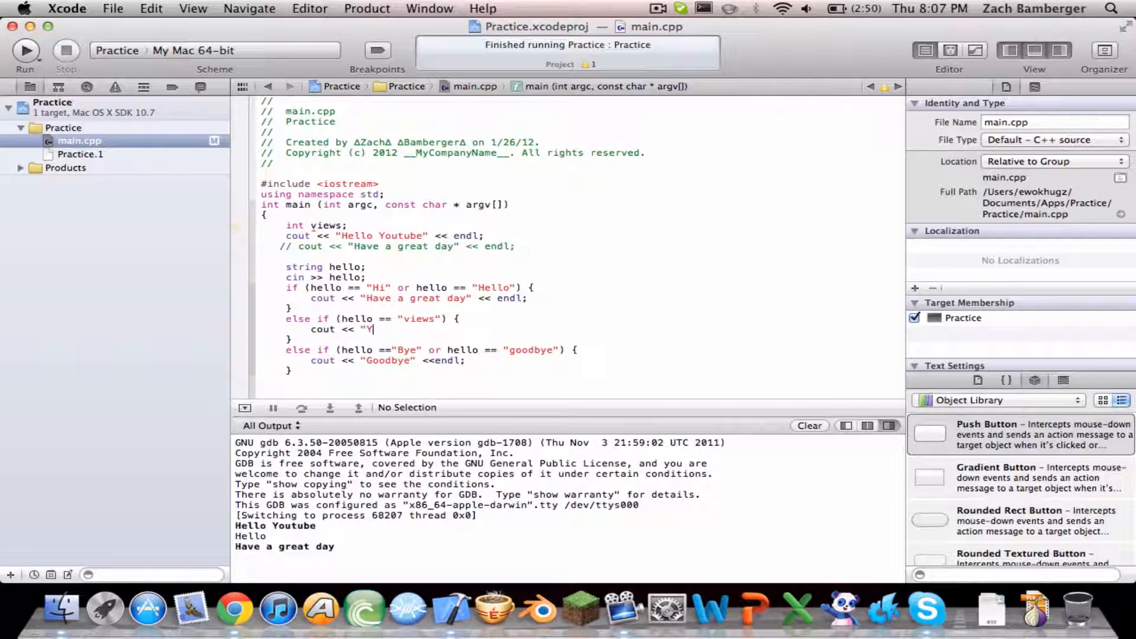
text(our video views are ")
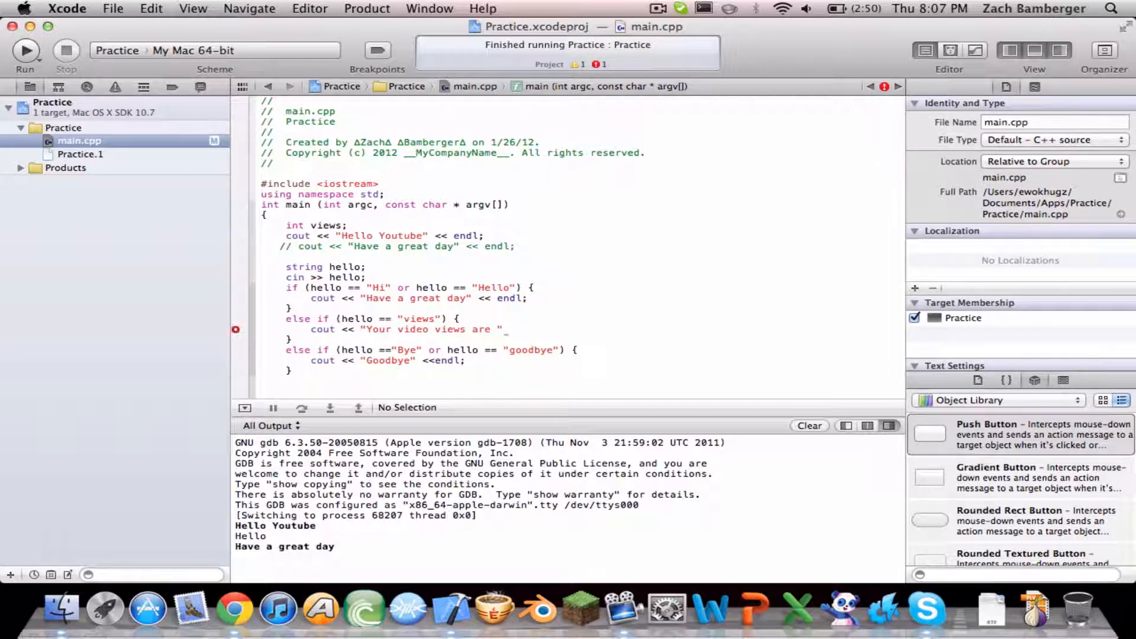
- Rework the output to "Your have " << views << " video views" << endl;
text(<< views)
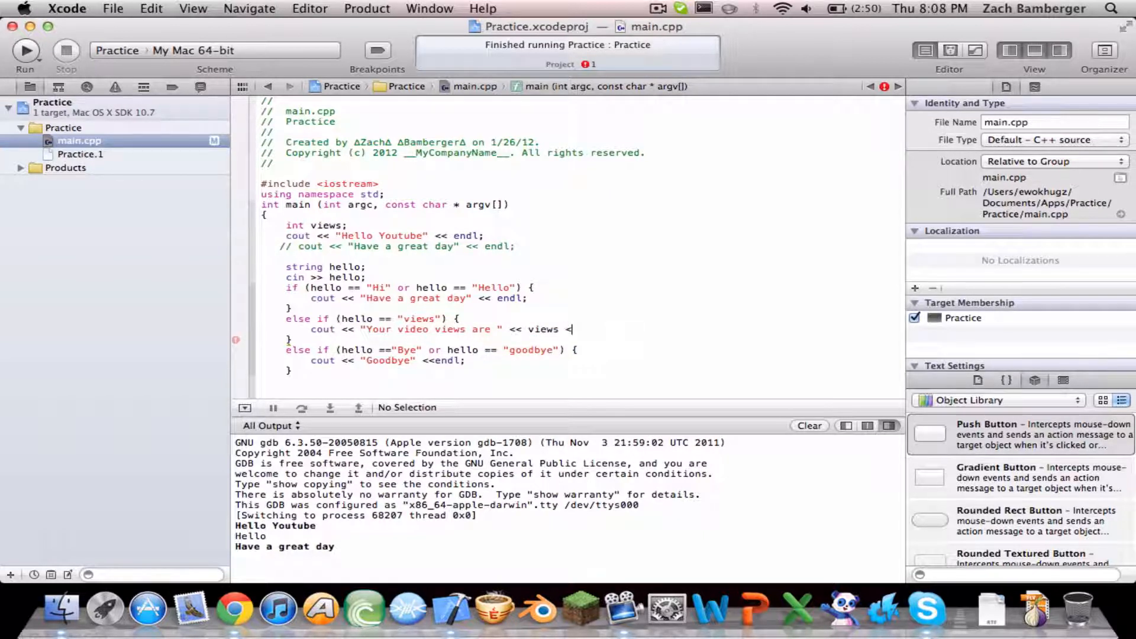
text(<<)
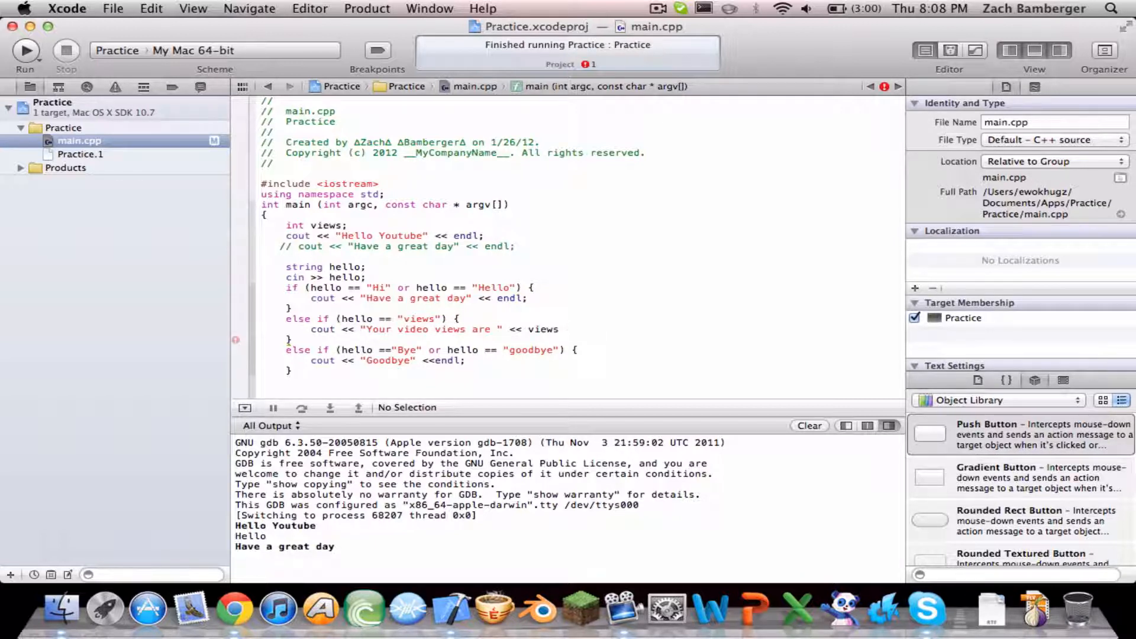
text(<< ")
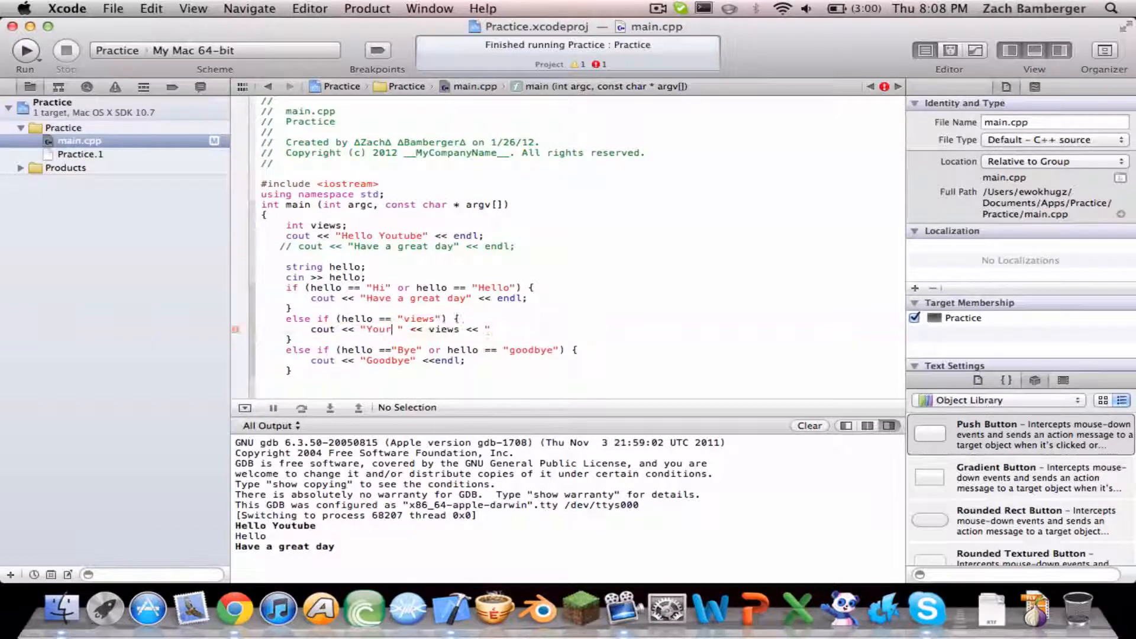
text(total views)
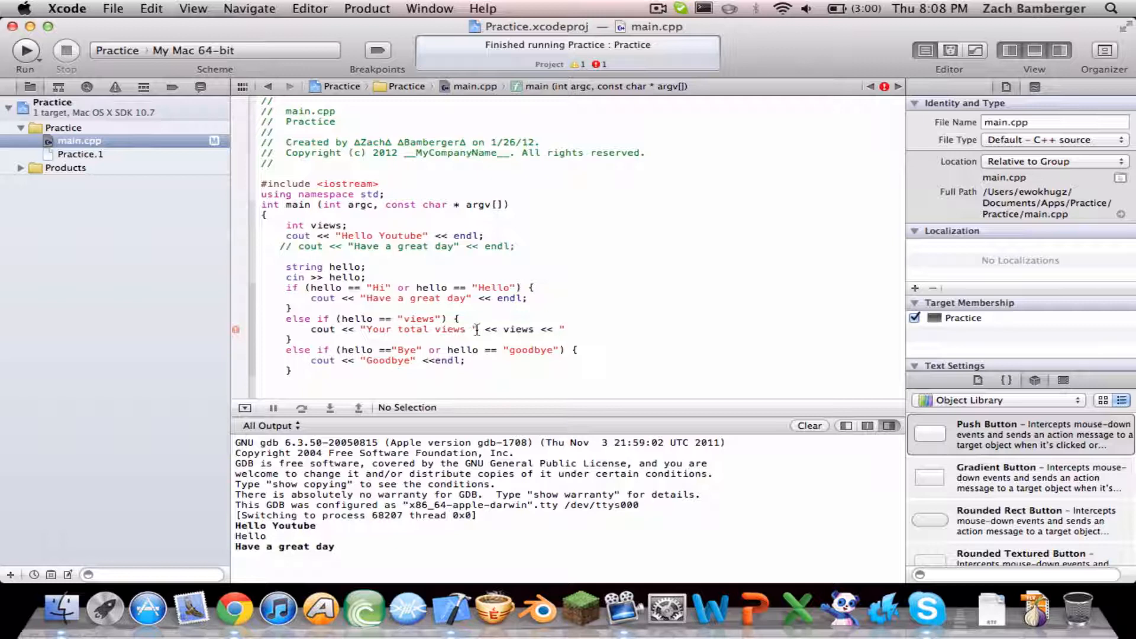
text(are)
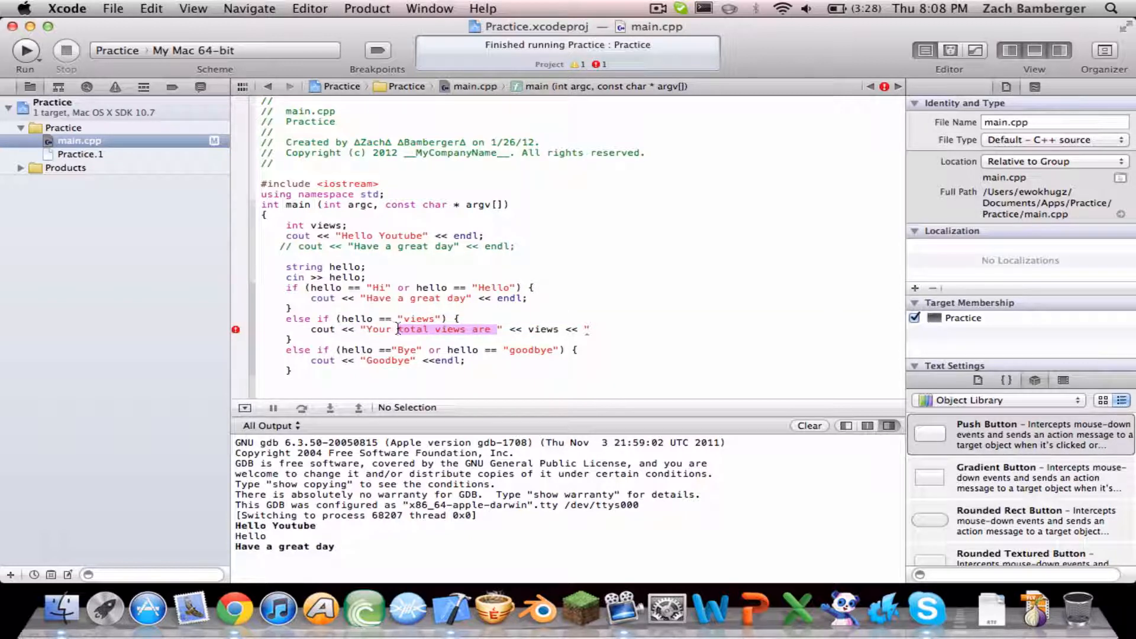
text(have)
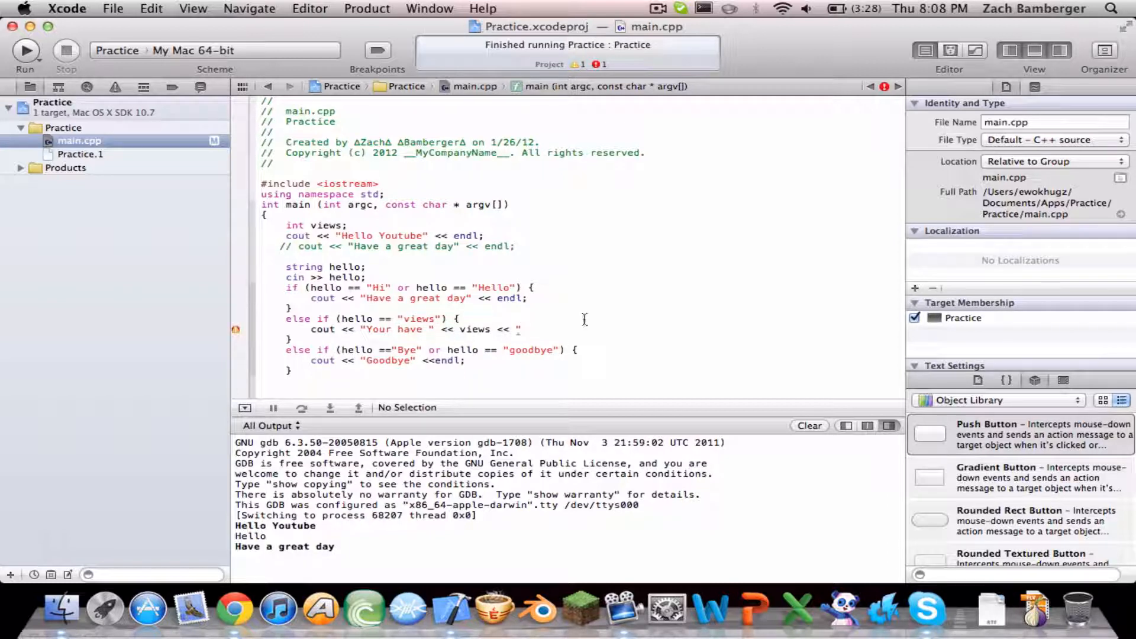
text(video vie)
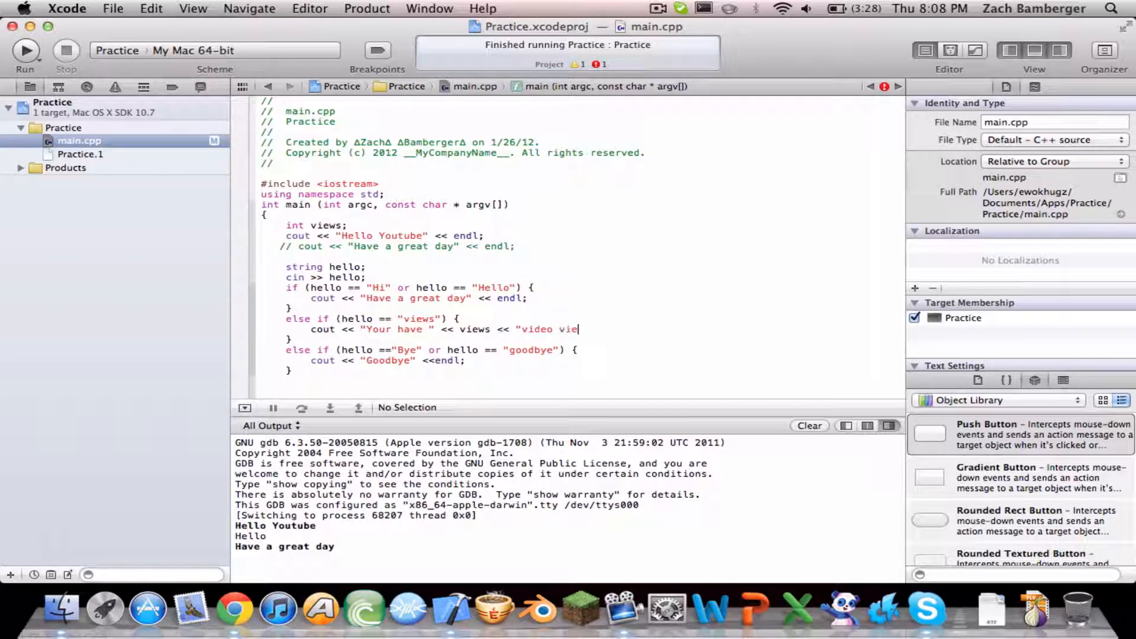
text(ws")
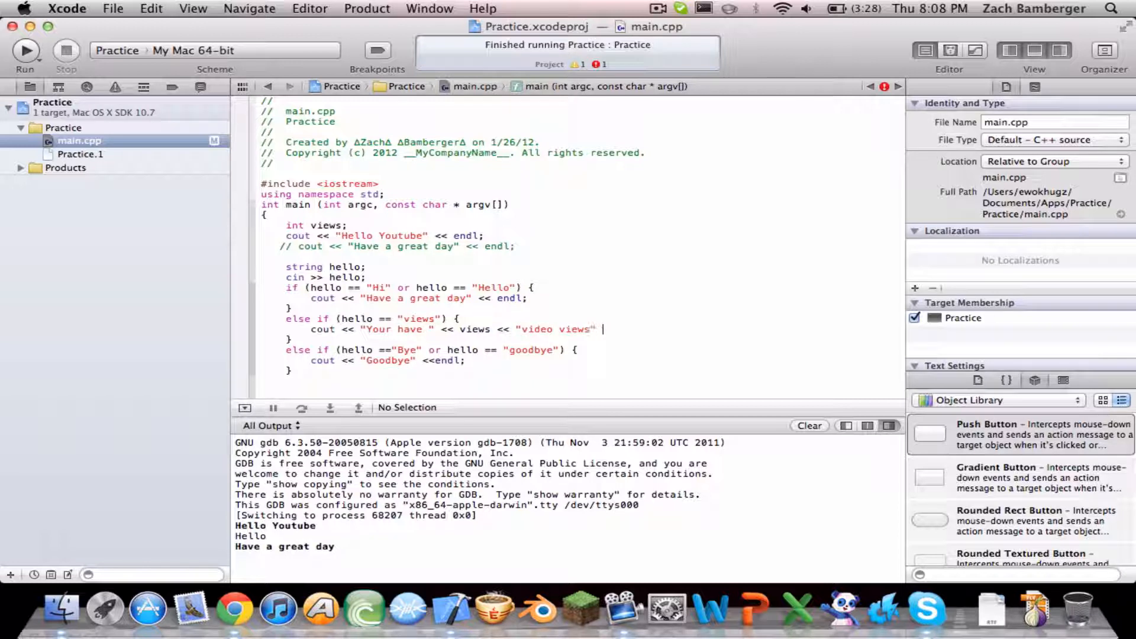
text(endl;)
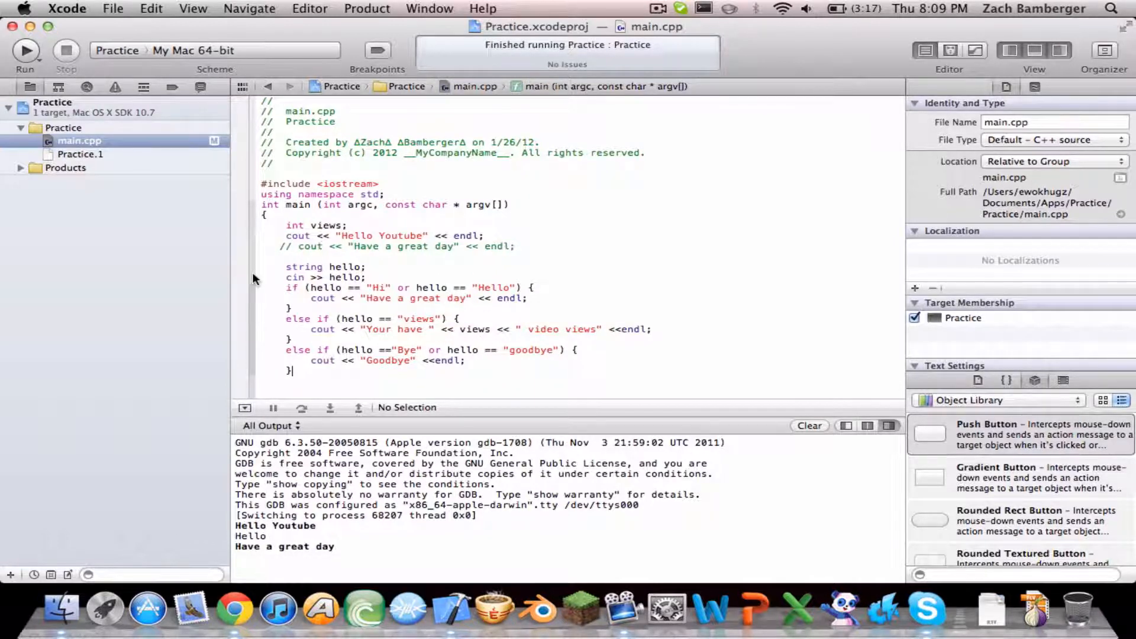
- Assign views = 1 and run, entering views to check the reply
click(26, 51)
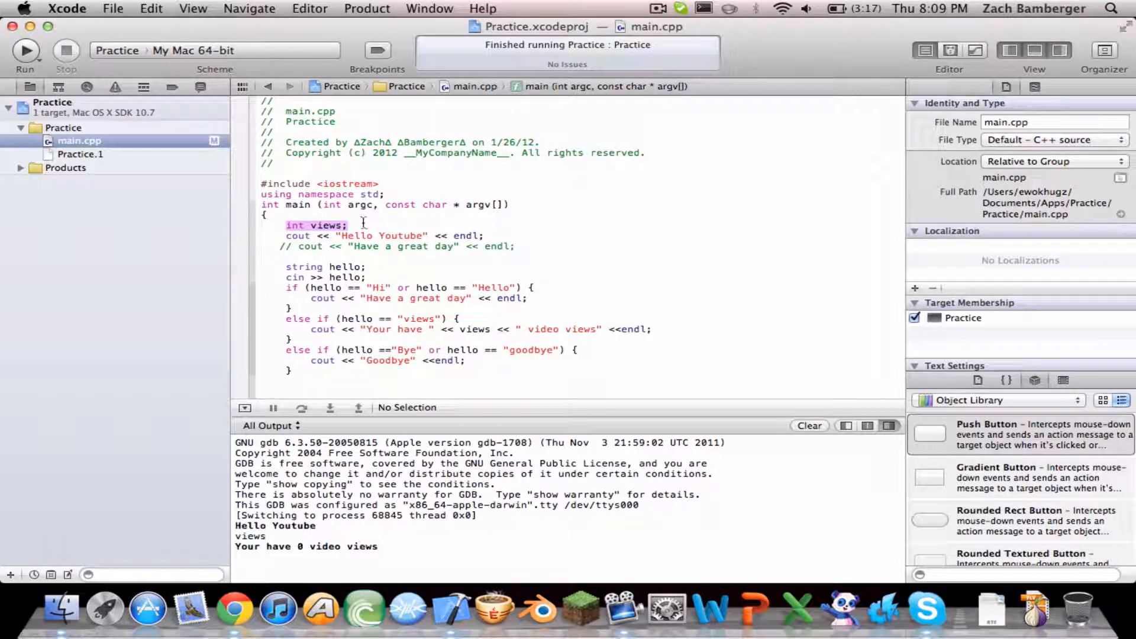
text(views = 1;)
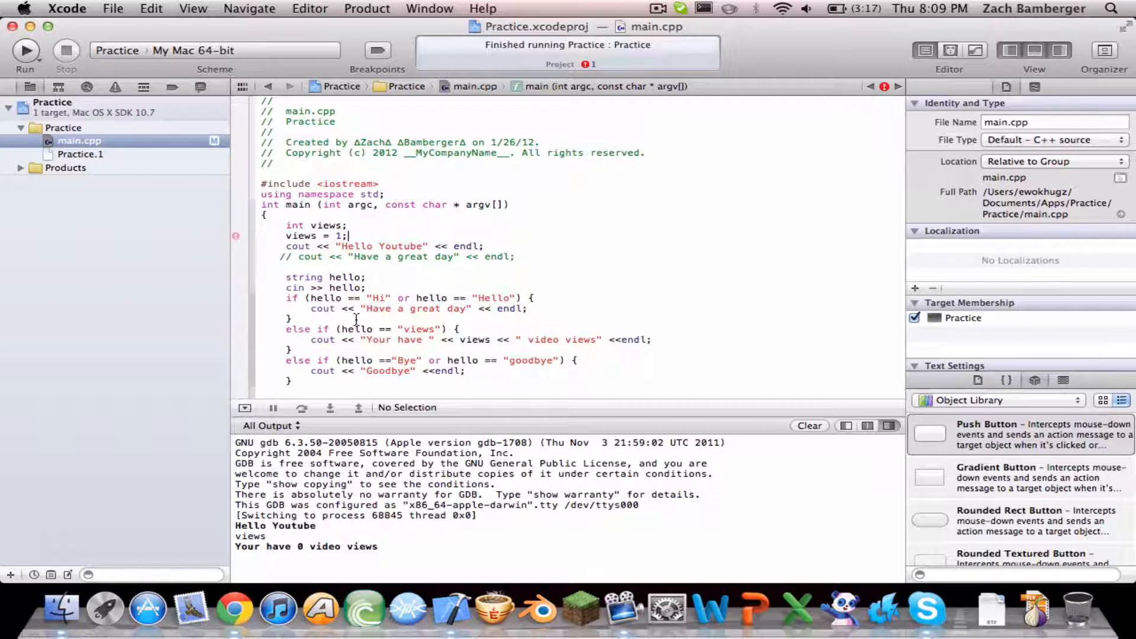
click(25, 53)
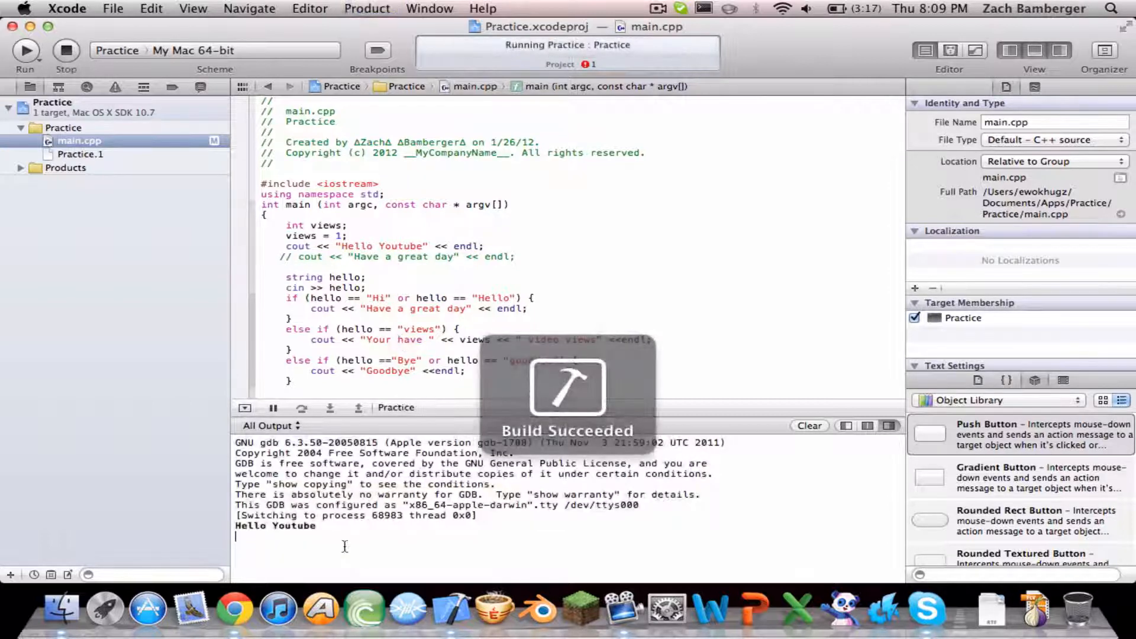
text(views)
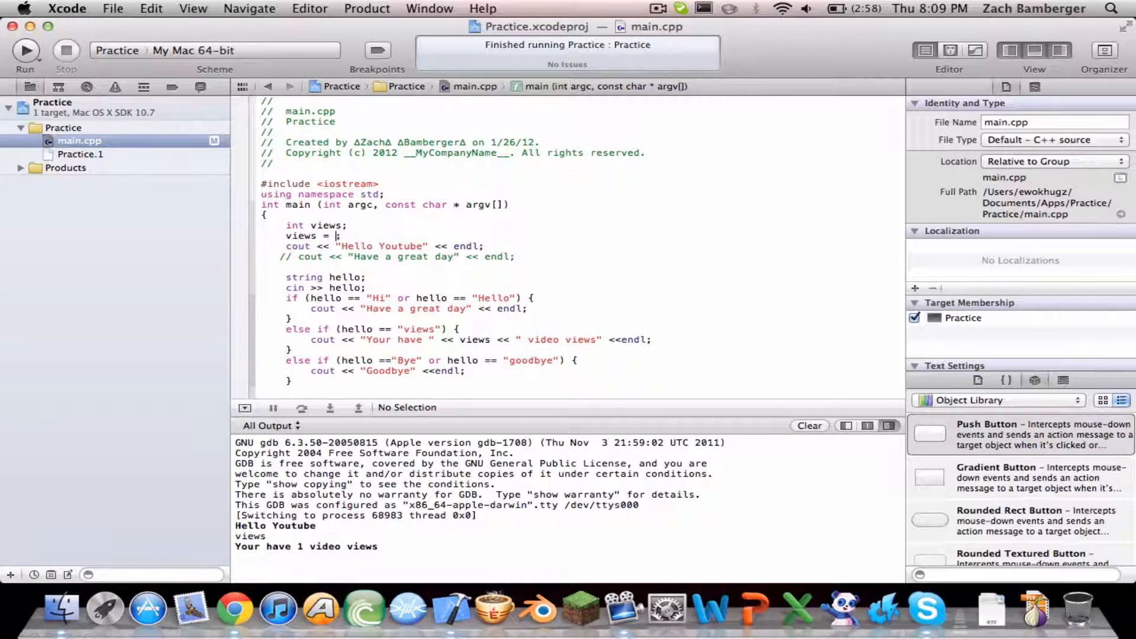
- Change the value to views = 2 and run again, which prints 2 video views
text(2)
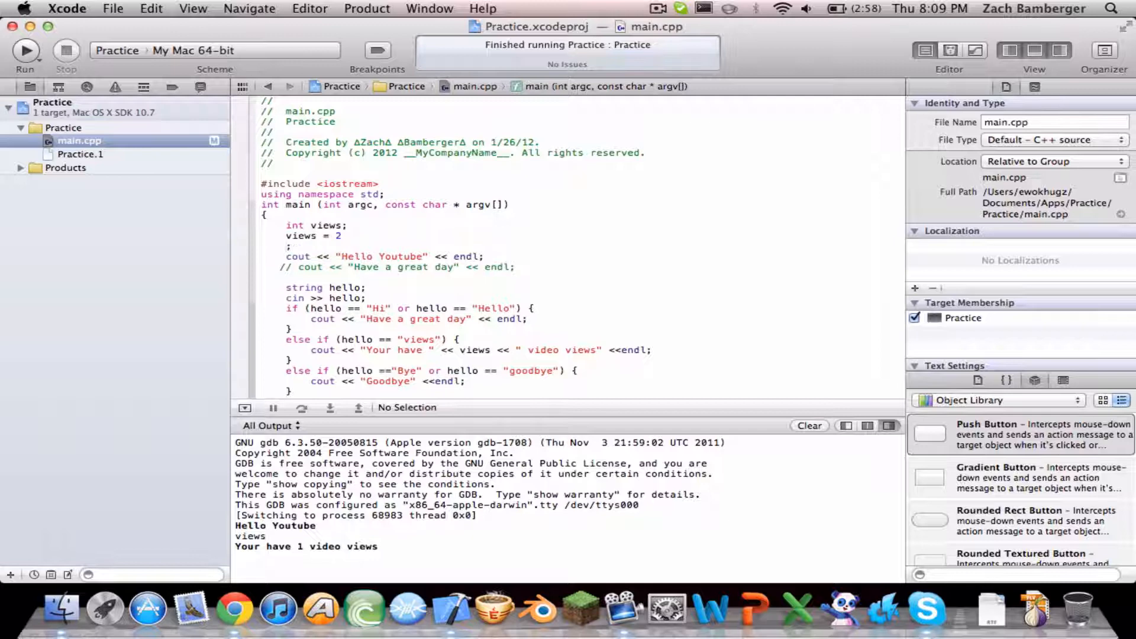
click(24, 51)
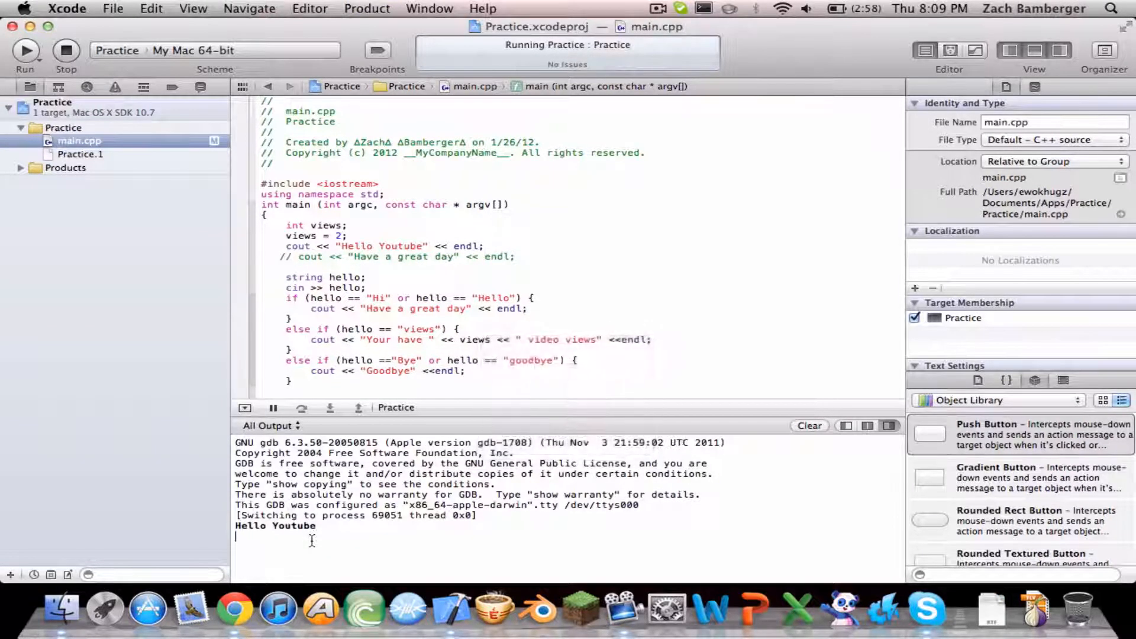
text(views)
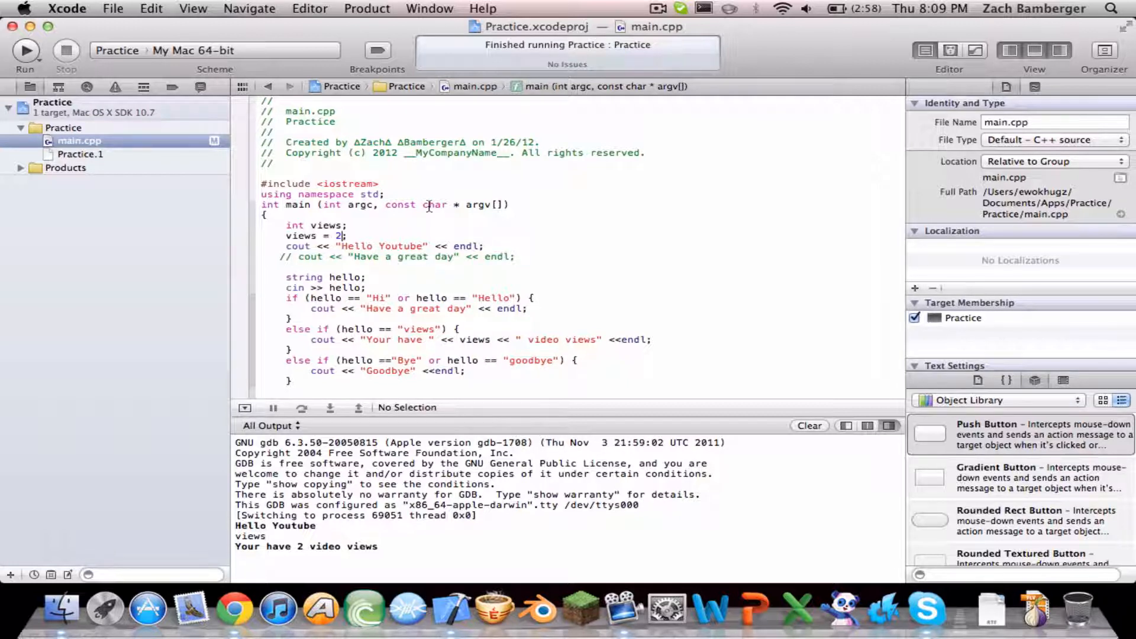
- Replace the assignment with views = rand();
drag(288, 225, 347, 236)
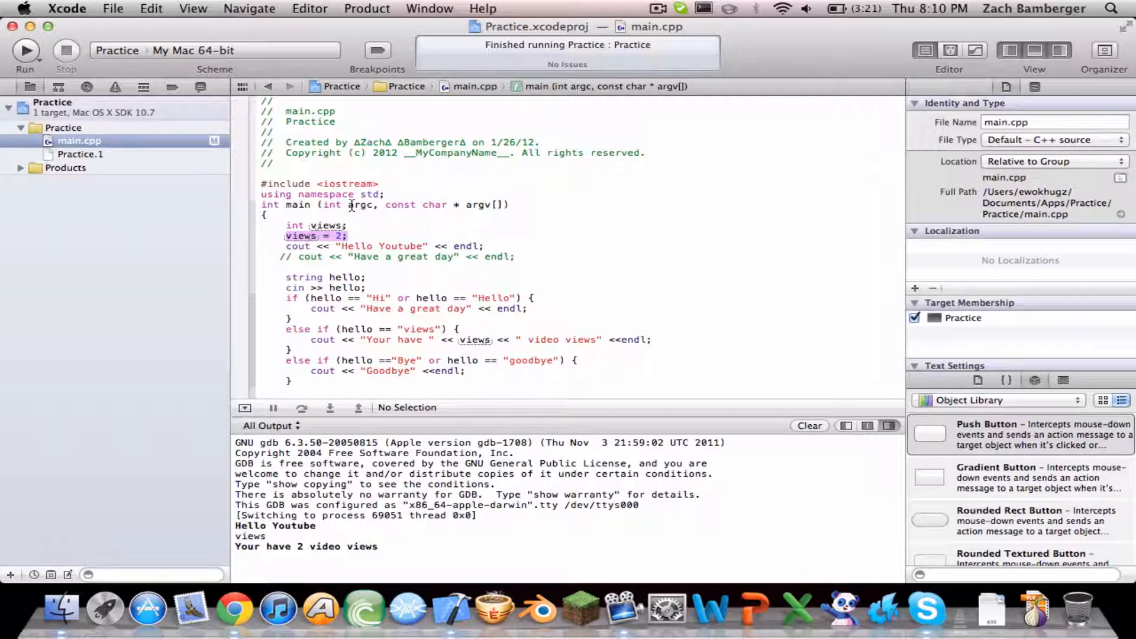
text(rand())
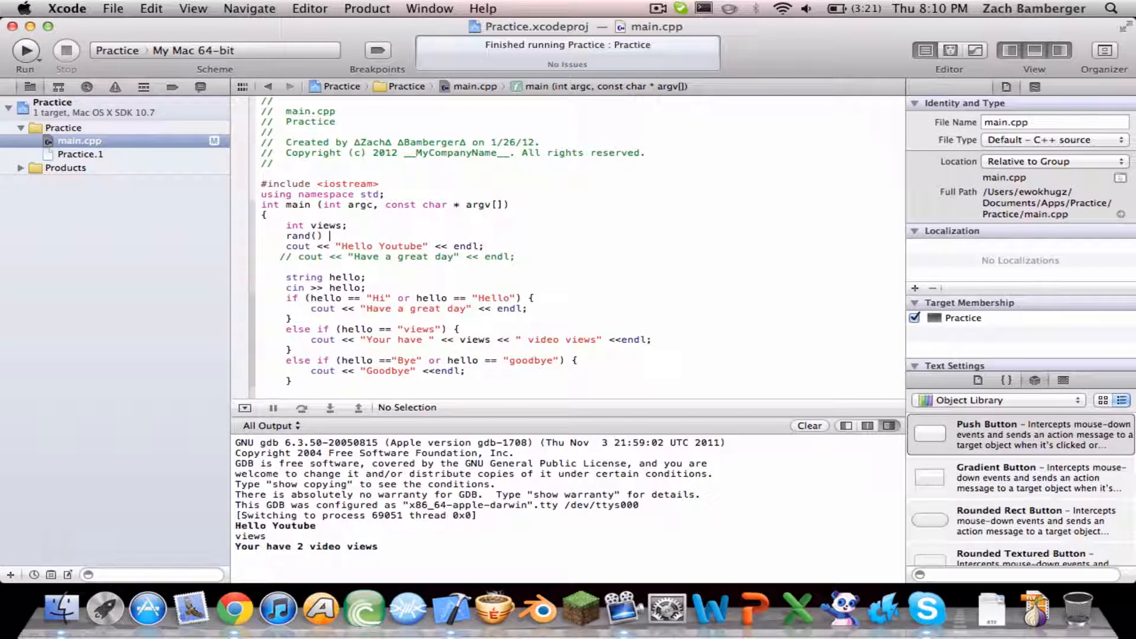
key(Backspace)
text(views =)
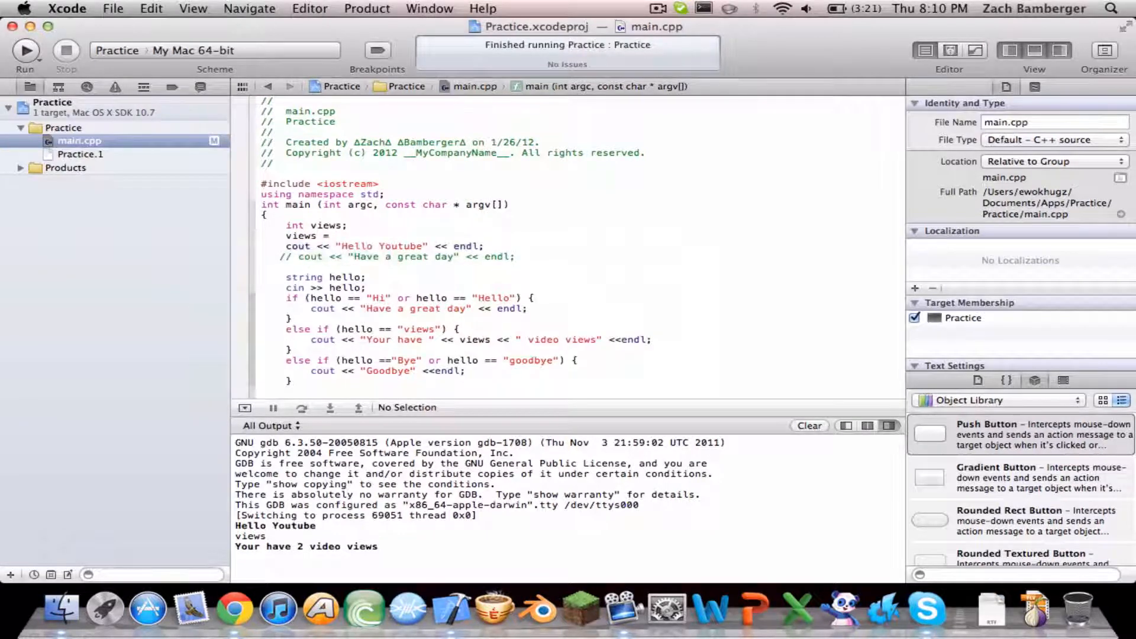
text(rand())
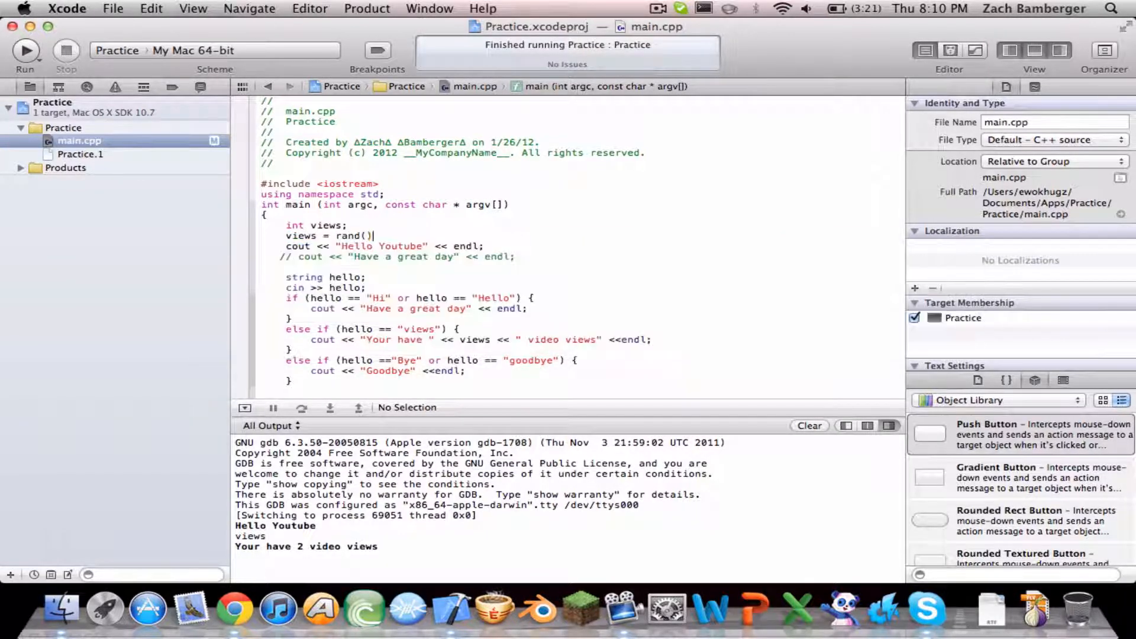
text(;)
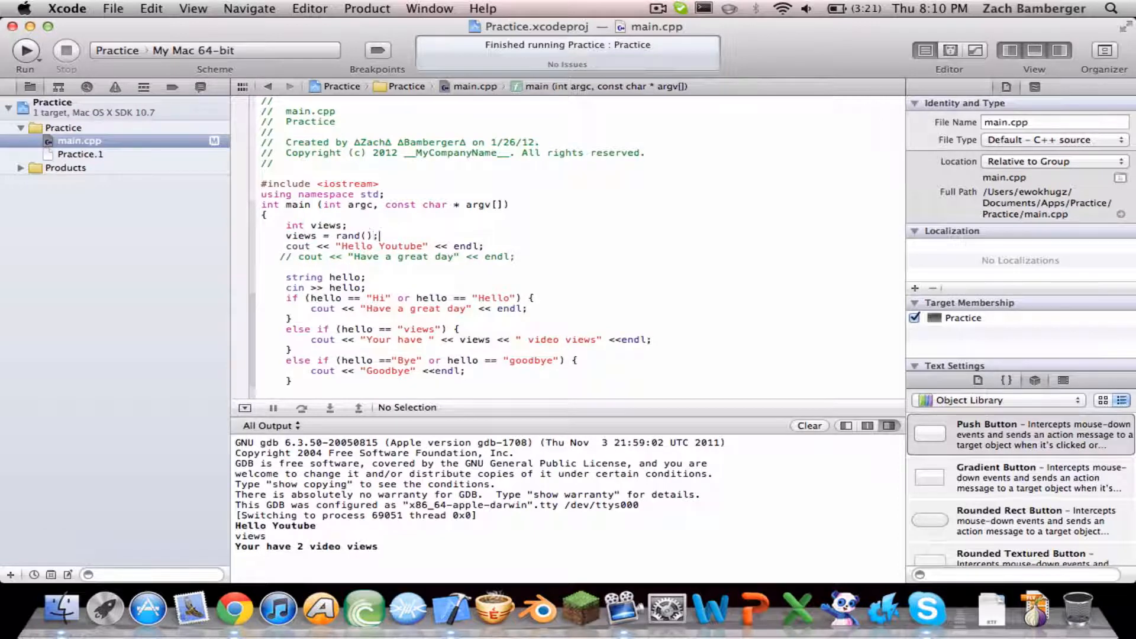
- Run the program with input views, which reports 16807 video views
click(26, 49)
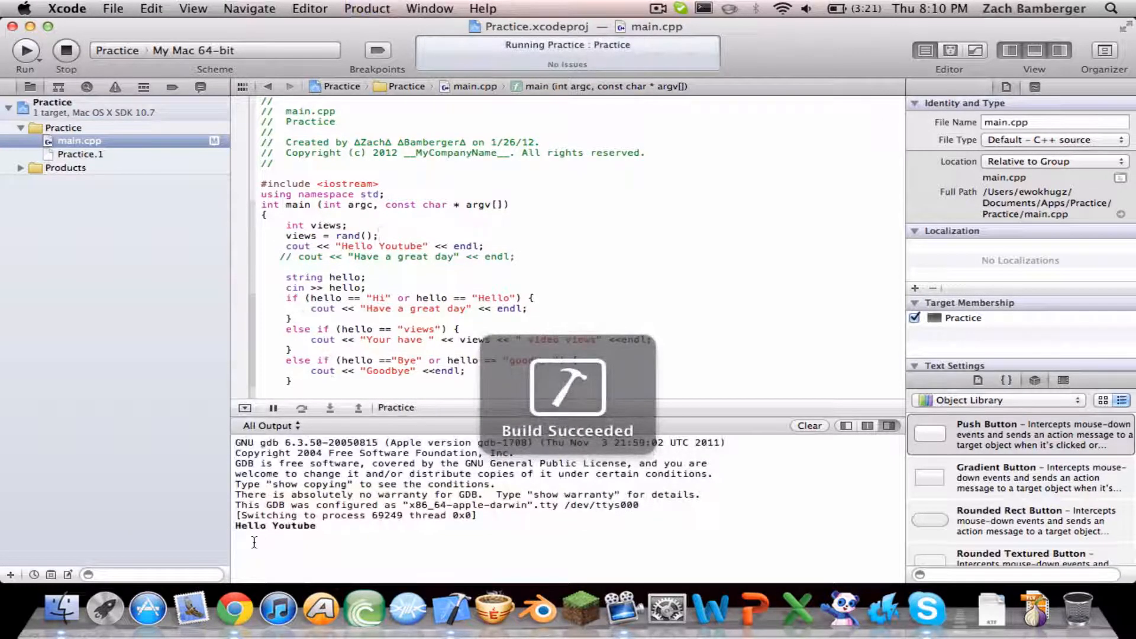
text(views)
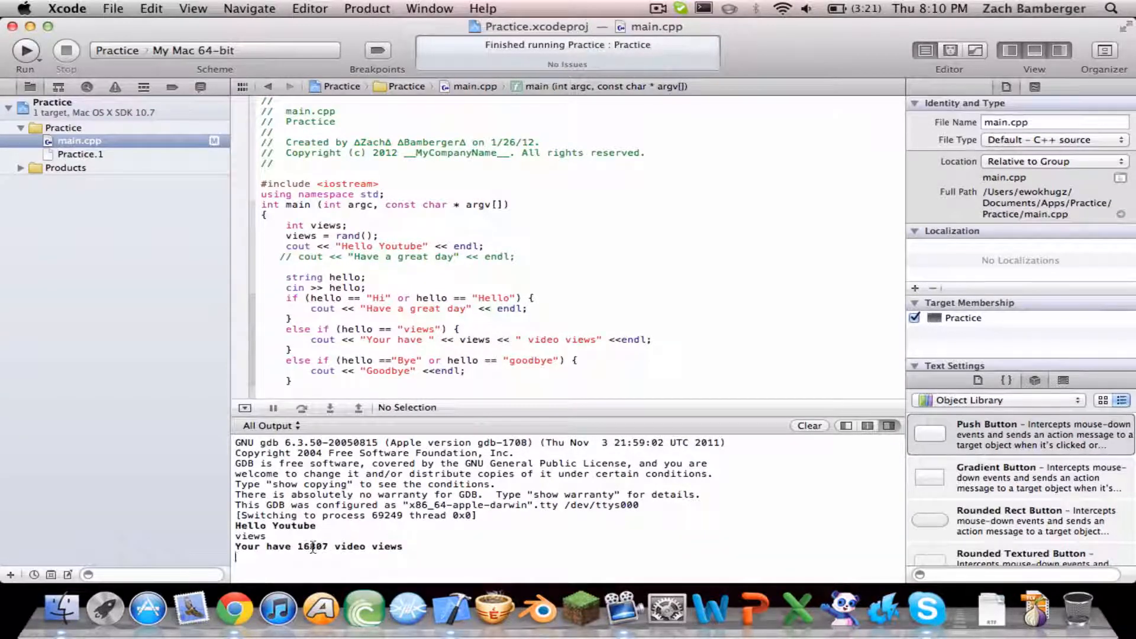
mouse_move(364, 611)
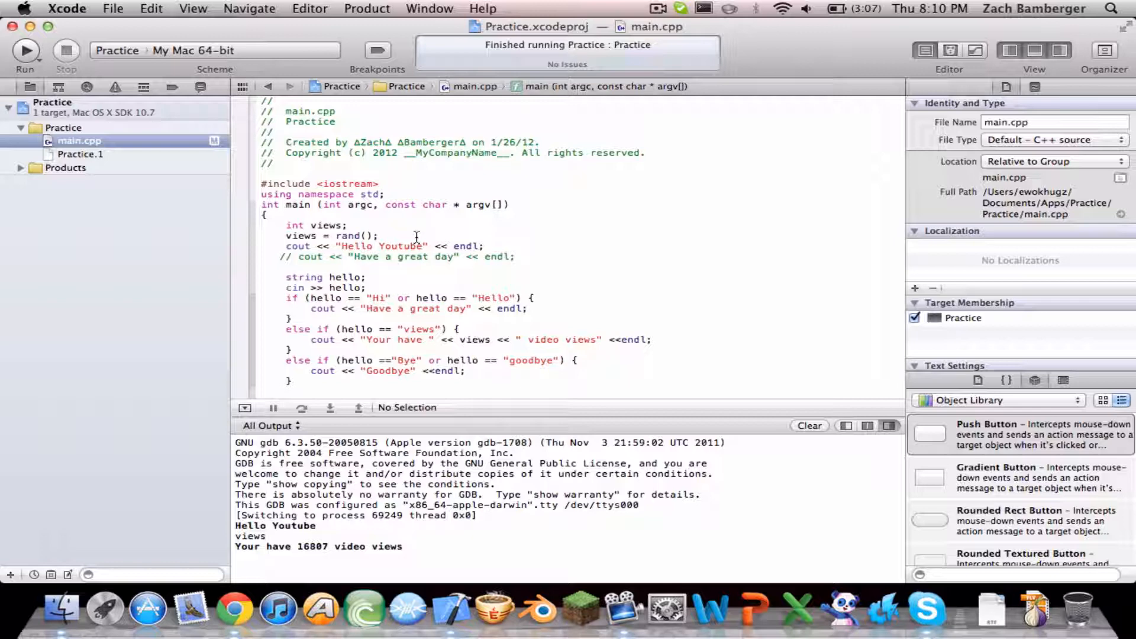
click(27, 50)
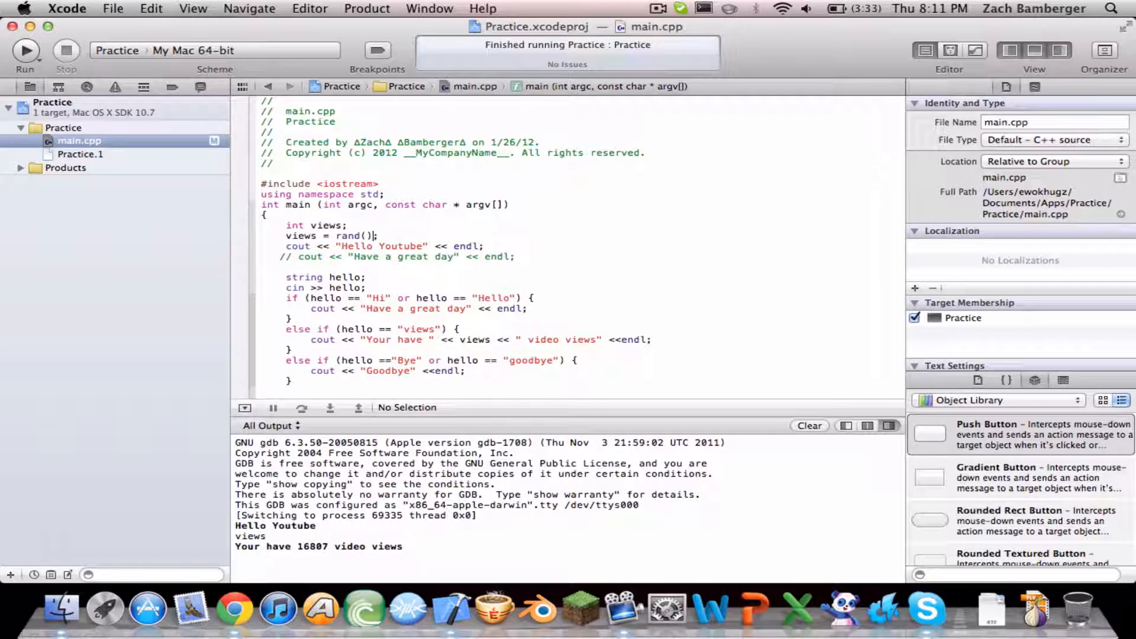
- Limit the value with views = rand()%100; and run, entering views for a smaller count
text(%)
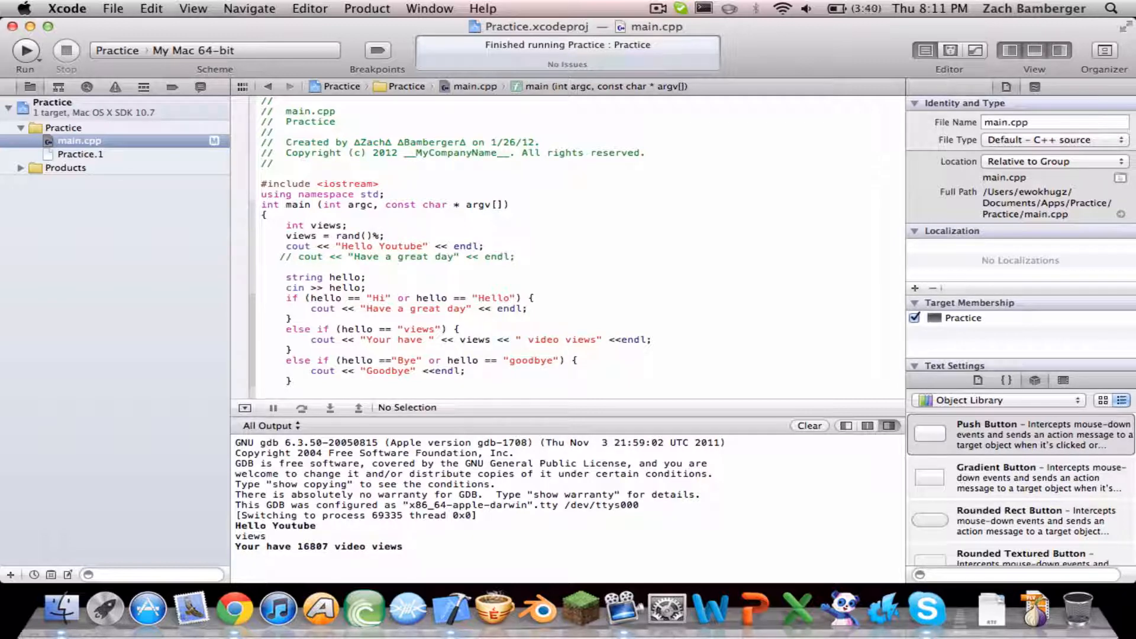
text(100)
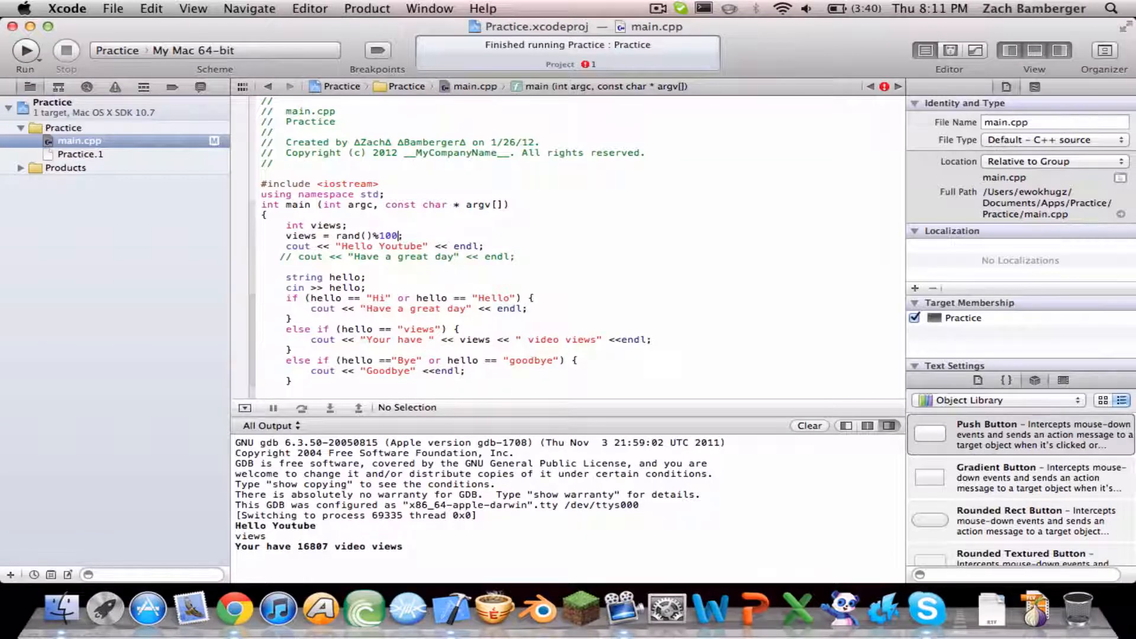
click(24, 51)
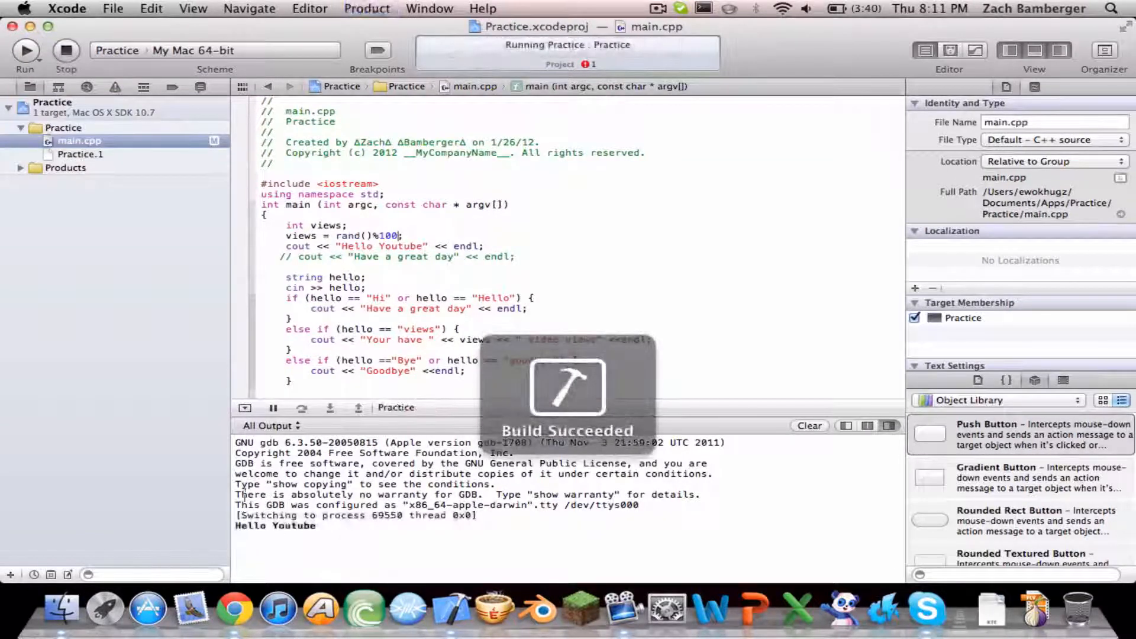
text(views)
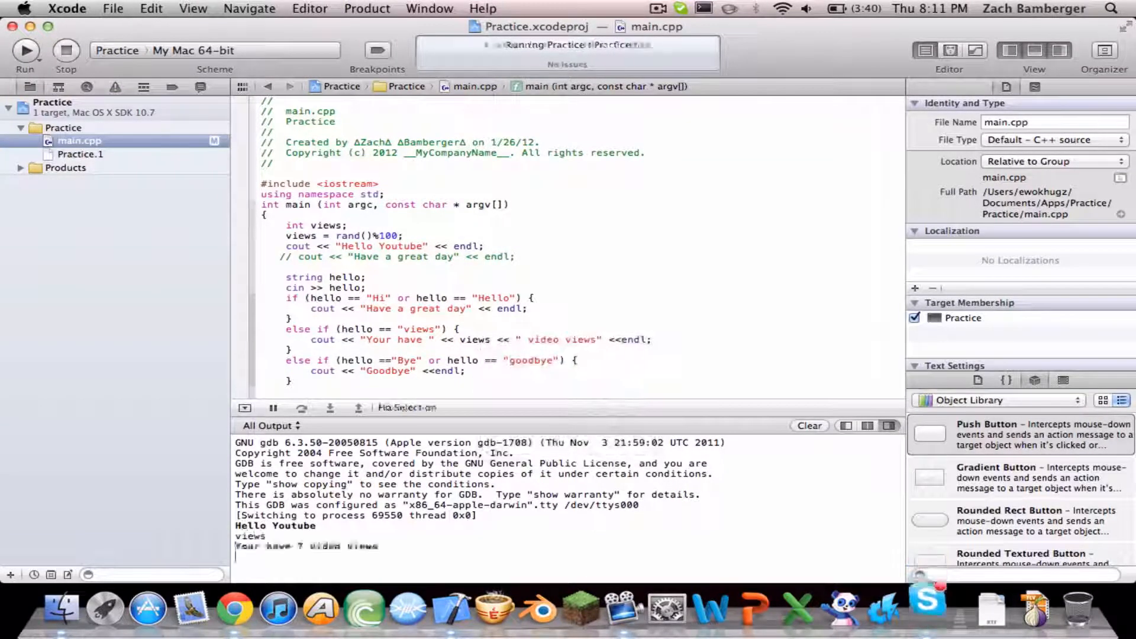